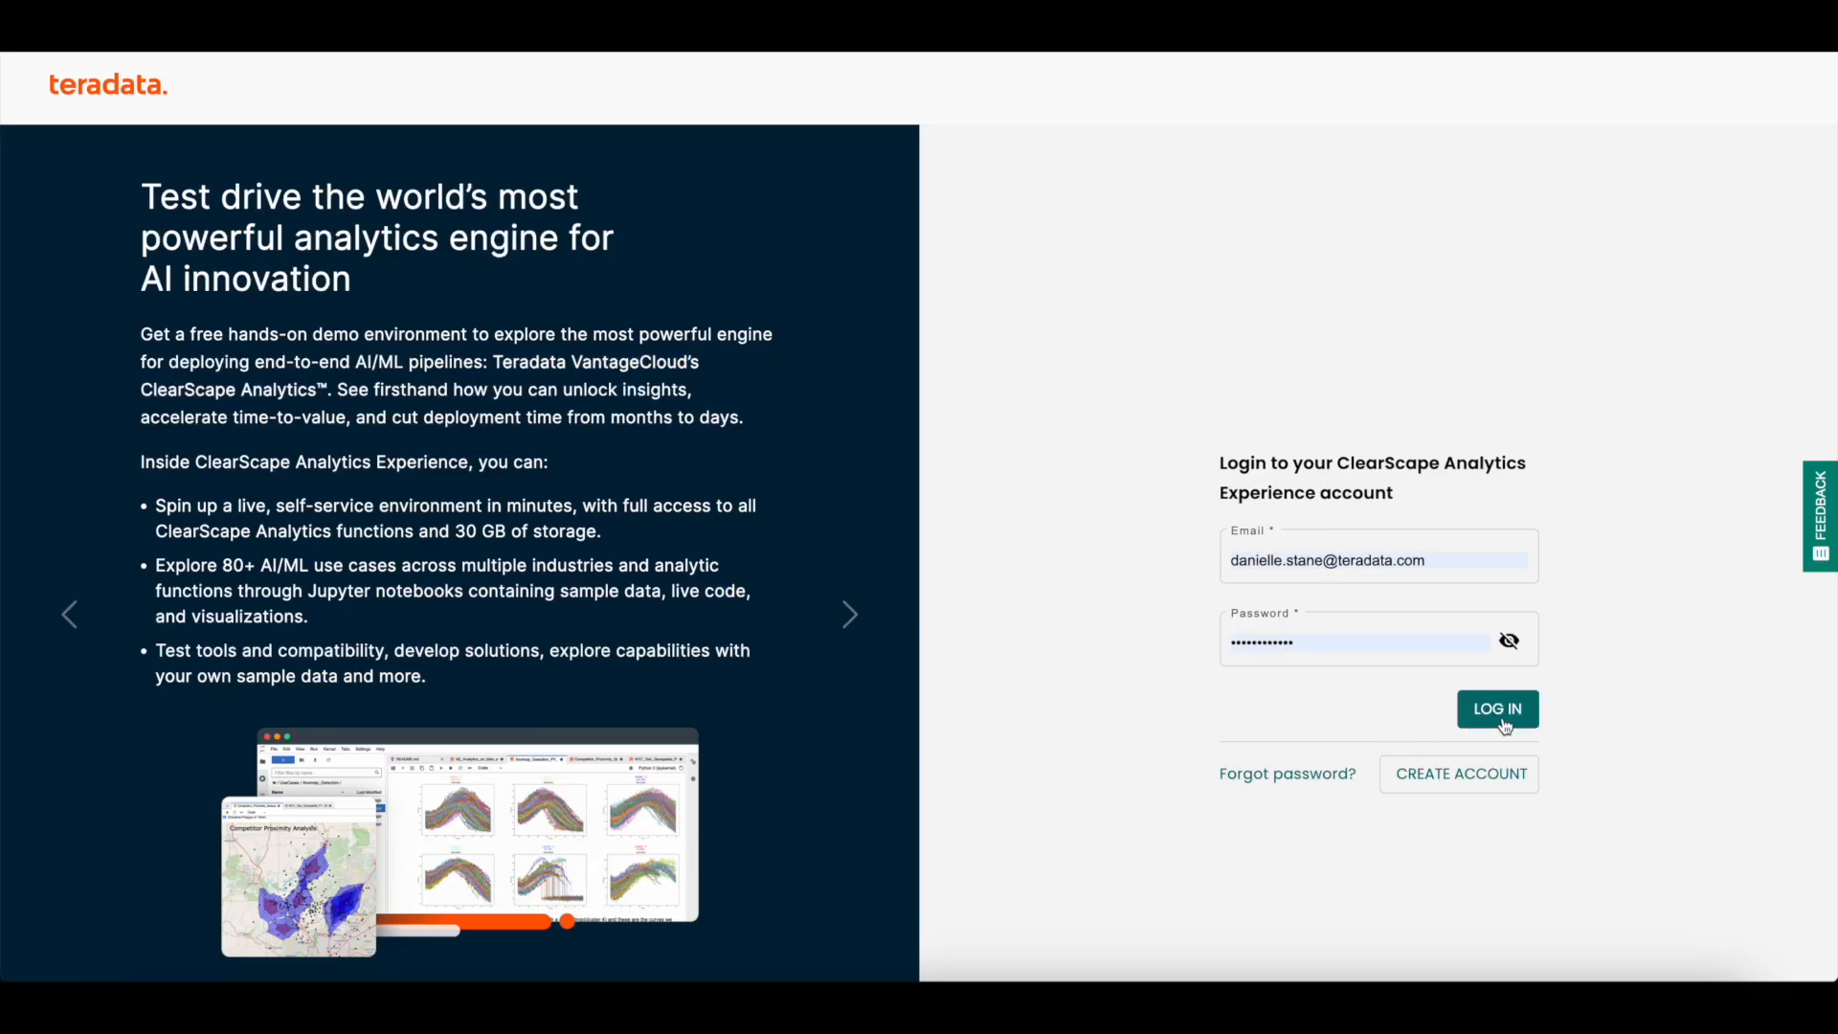
Log in, start the demoenviro environment and launch its demos in Jupyter.
left_click(1495, 708)
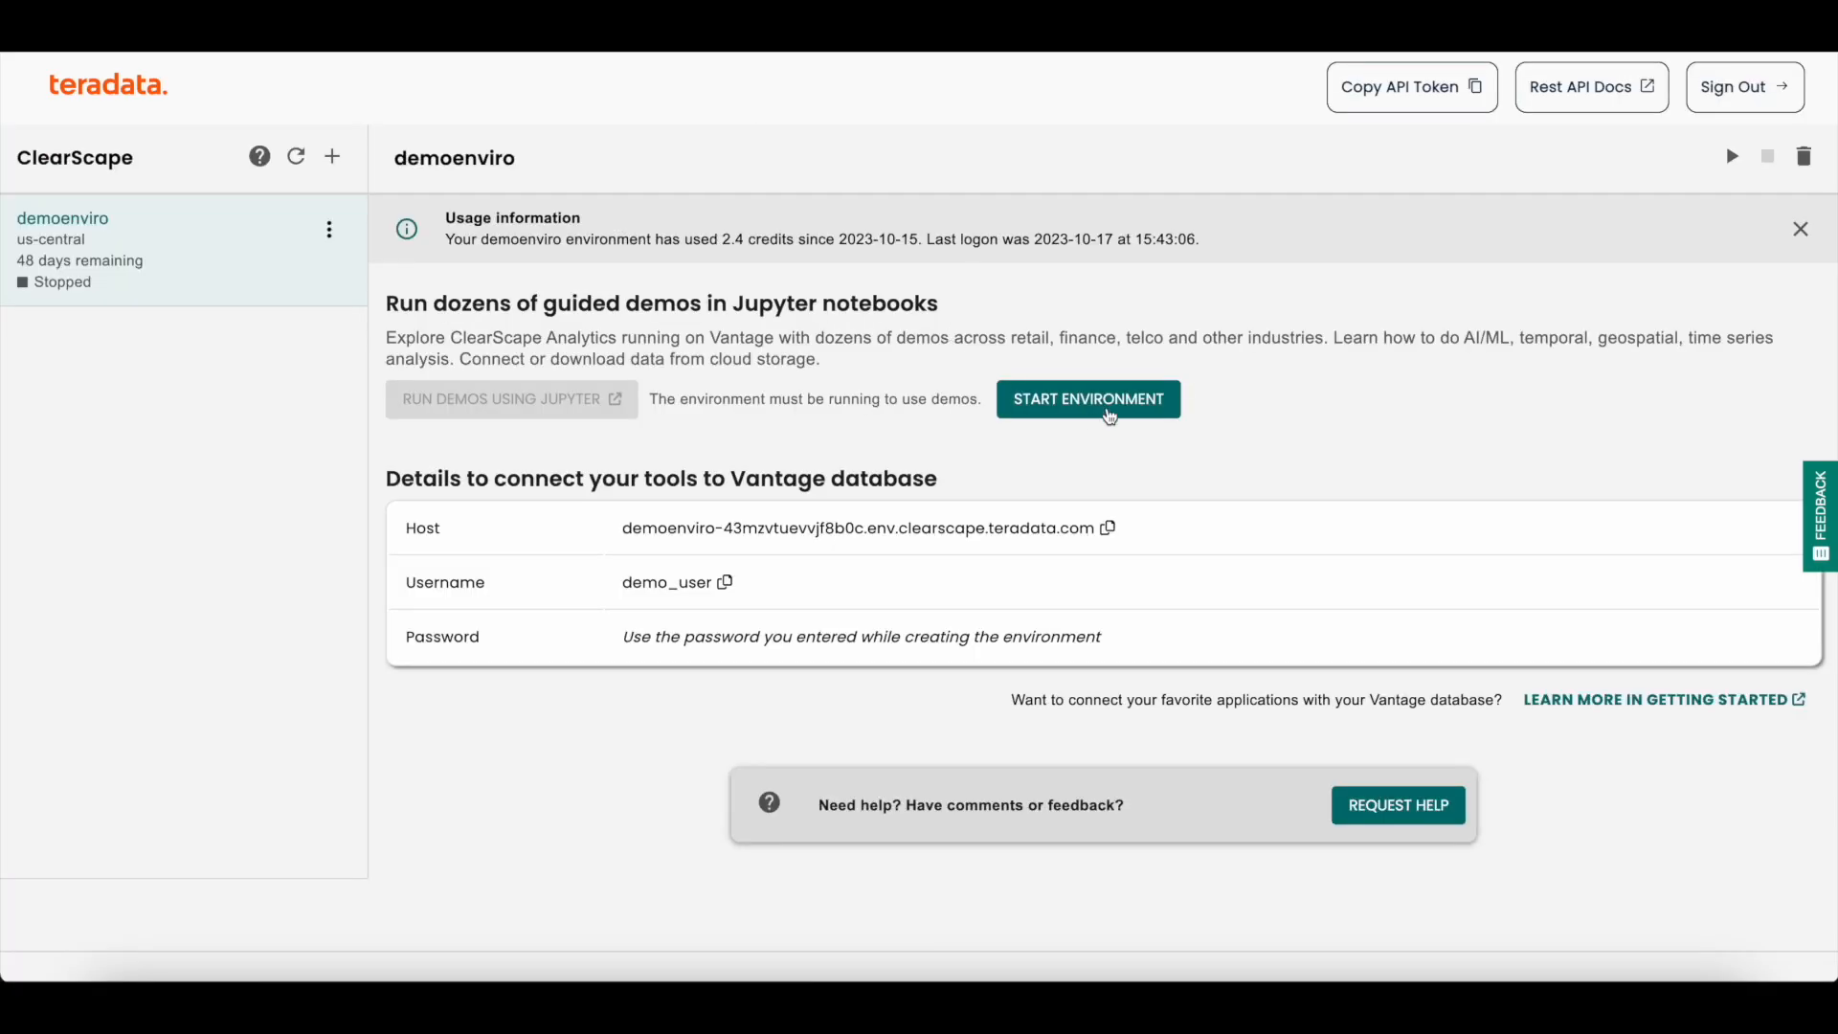
left_click(1087, 398)
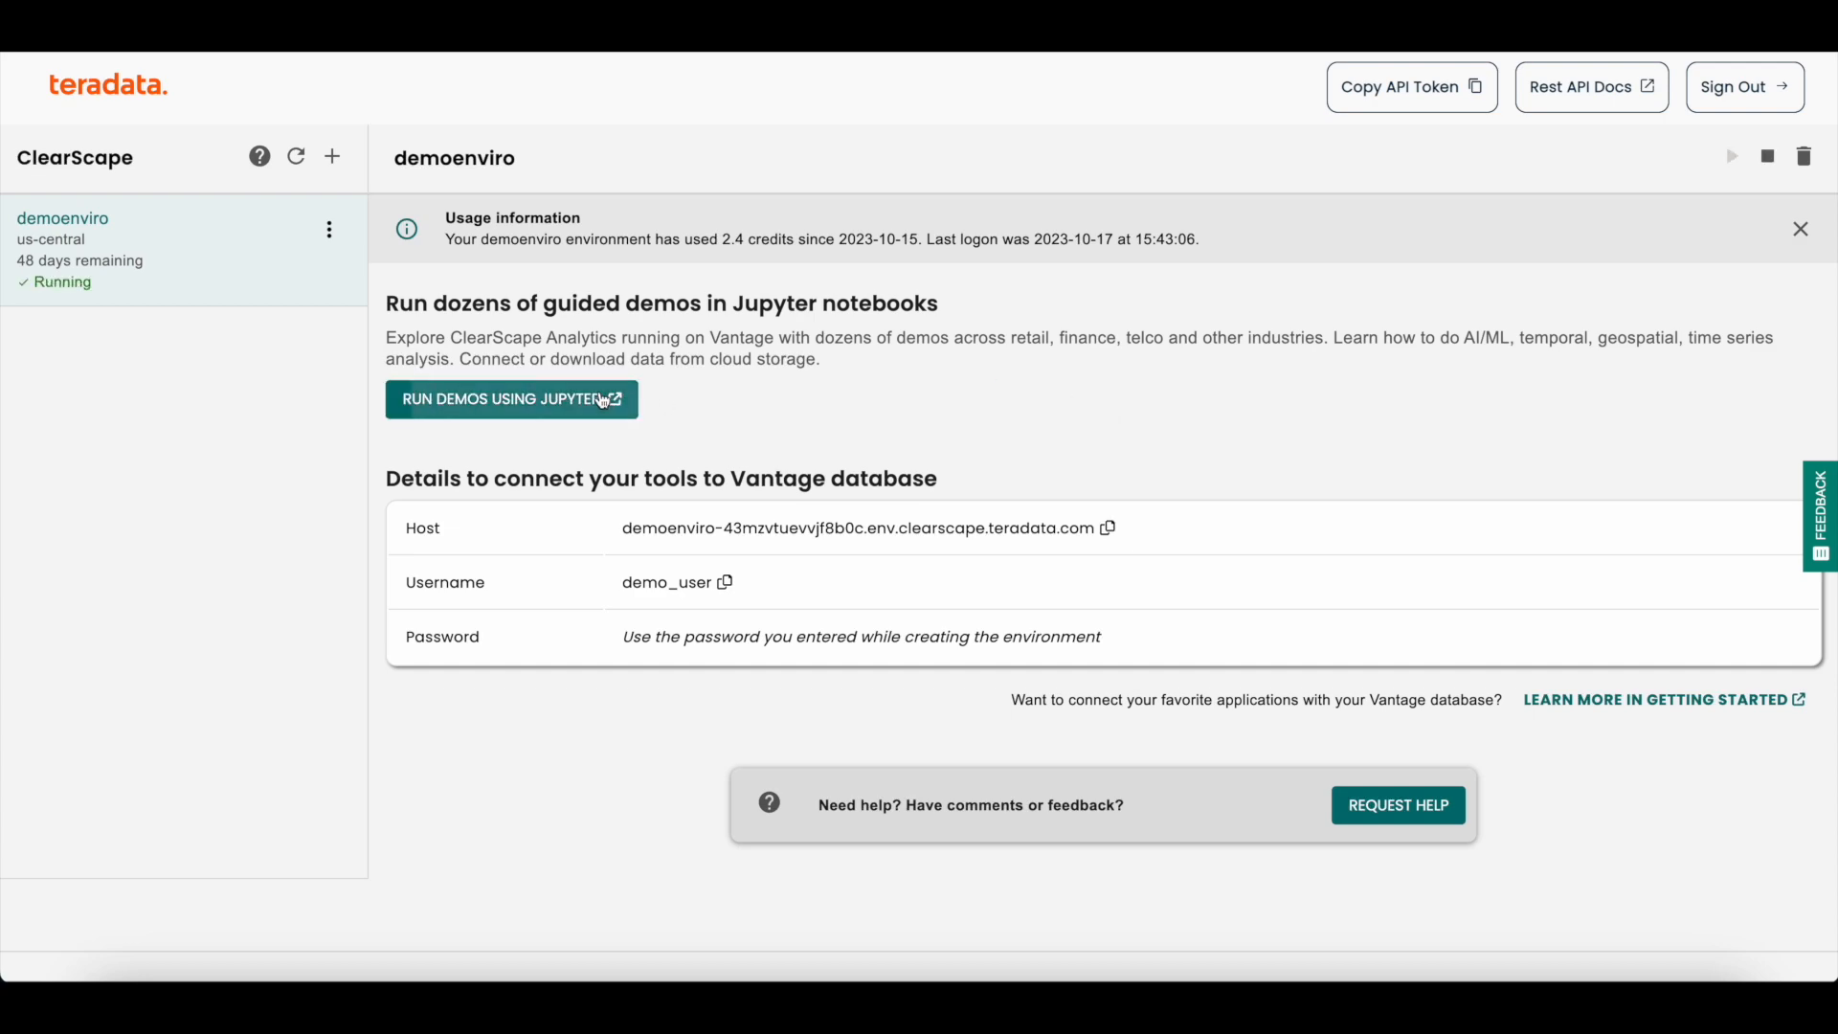
left_click(509, 398)
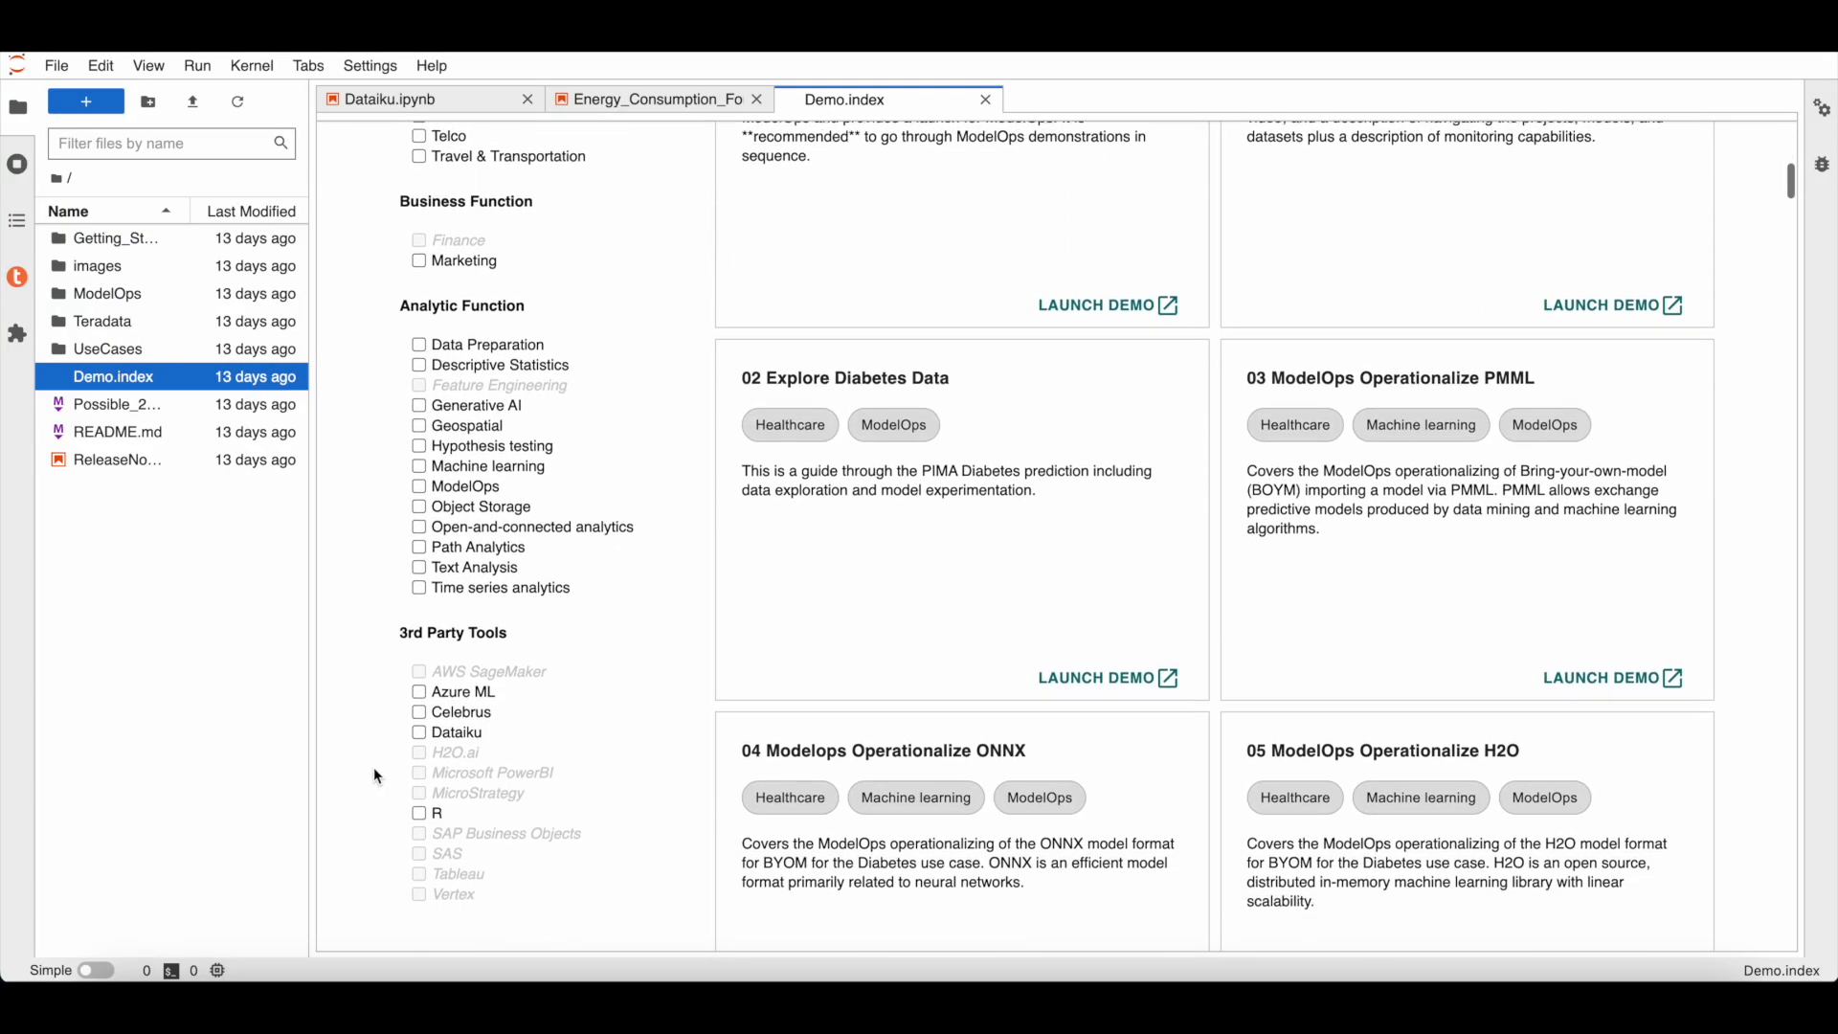
Filter demos to Dataiku and open the Python version of Energy Consumption Forecasting.
left_click(419, 727)
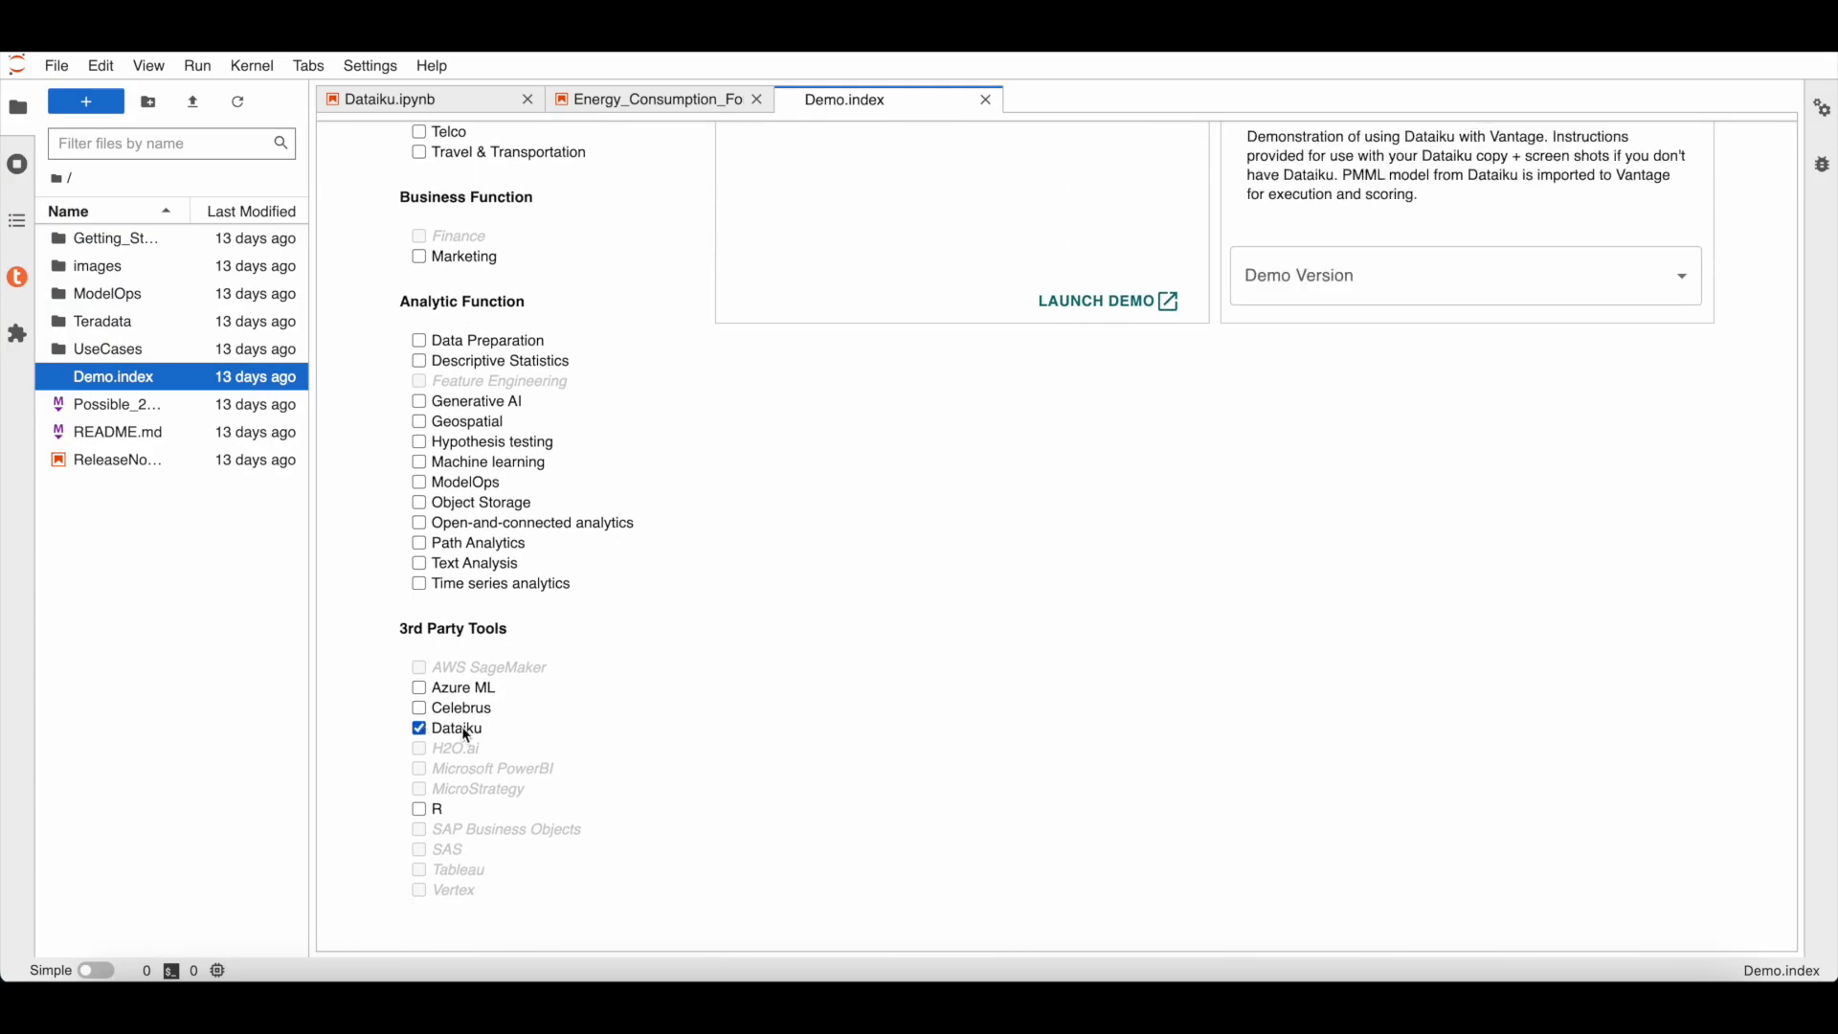
scroll("up", 3)
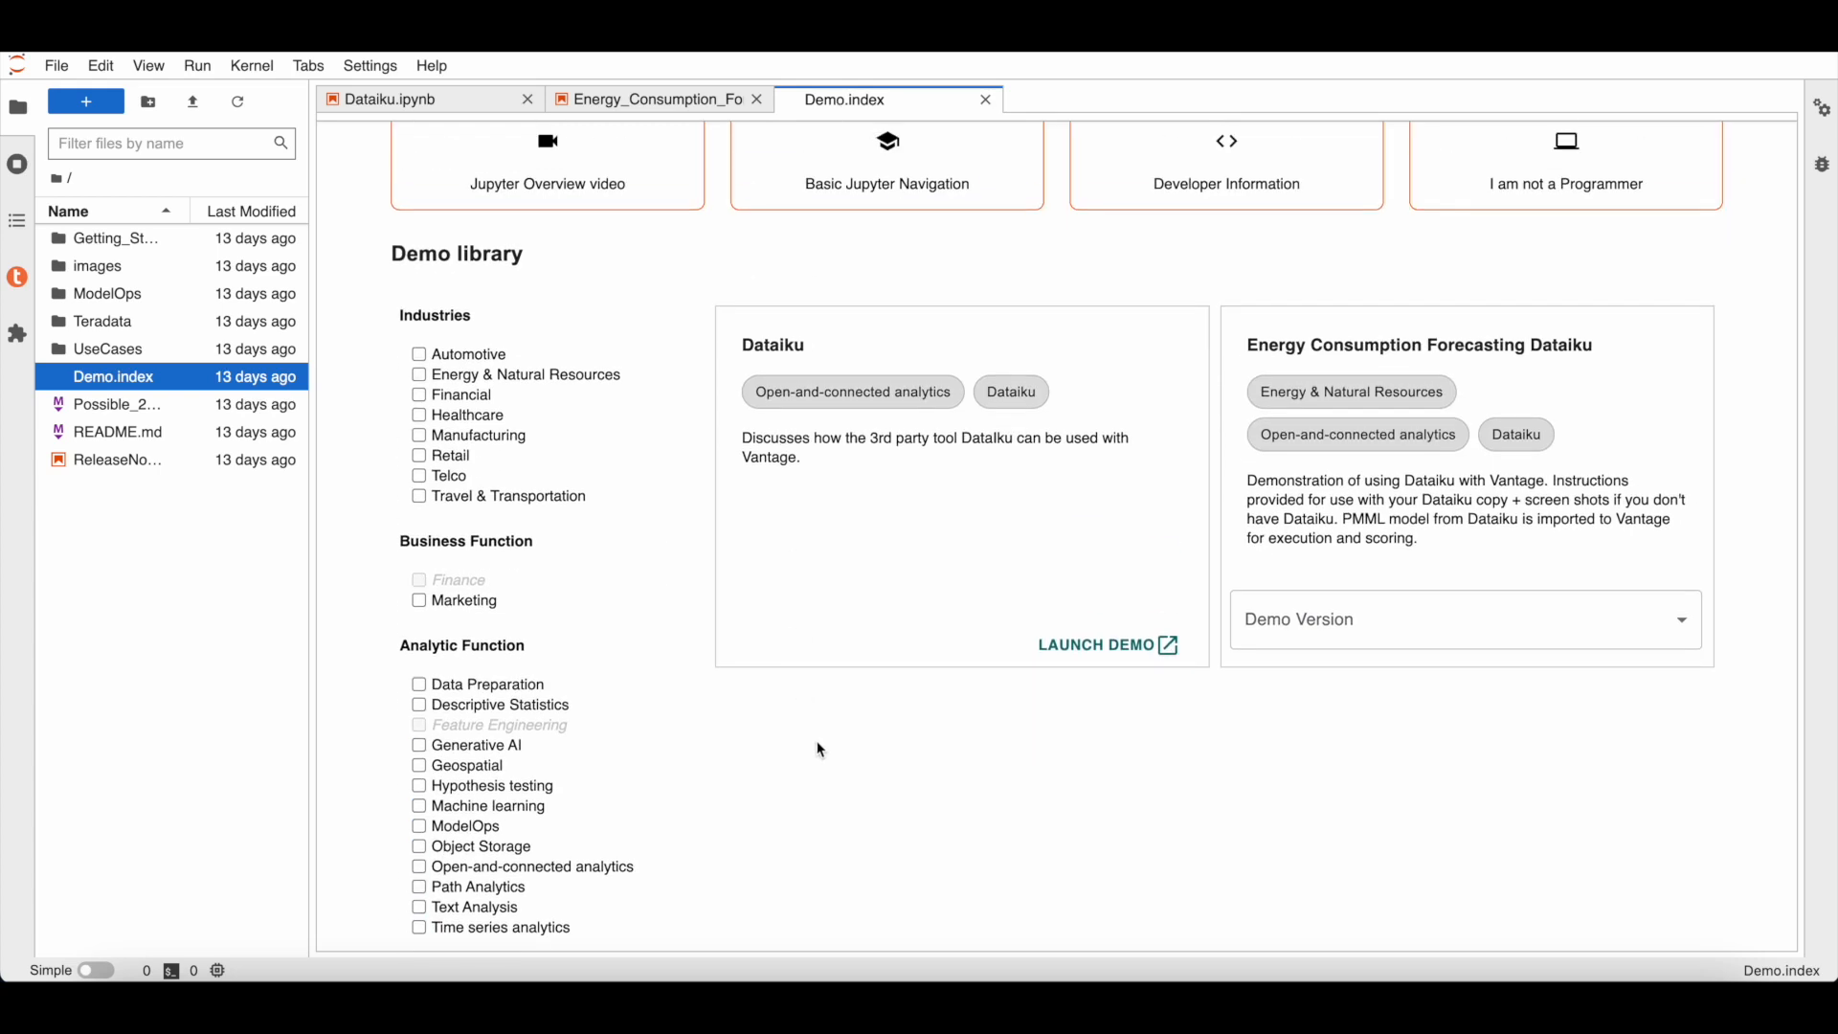
mouse_move(1193, 821)
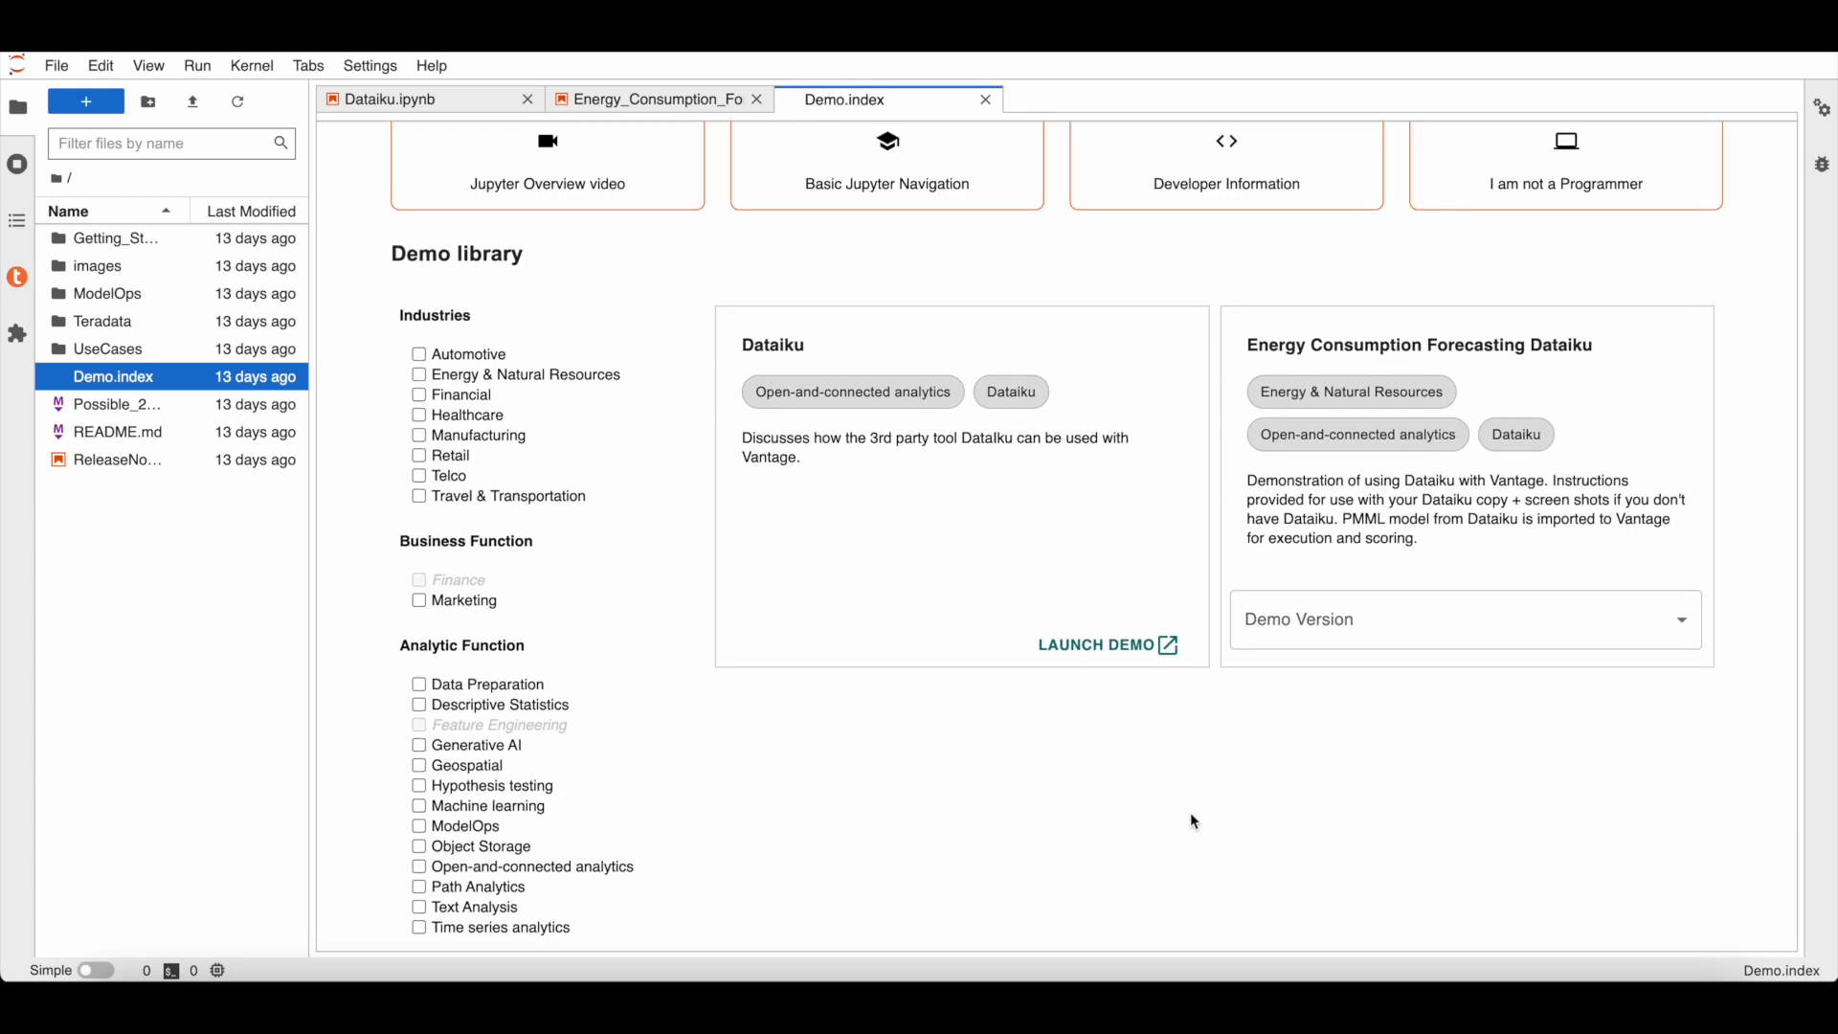
left_click(1462, 618)
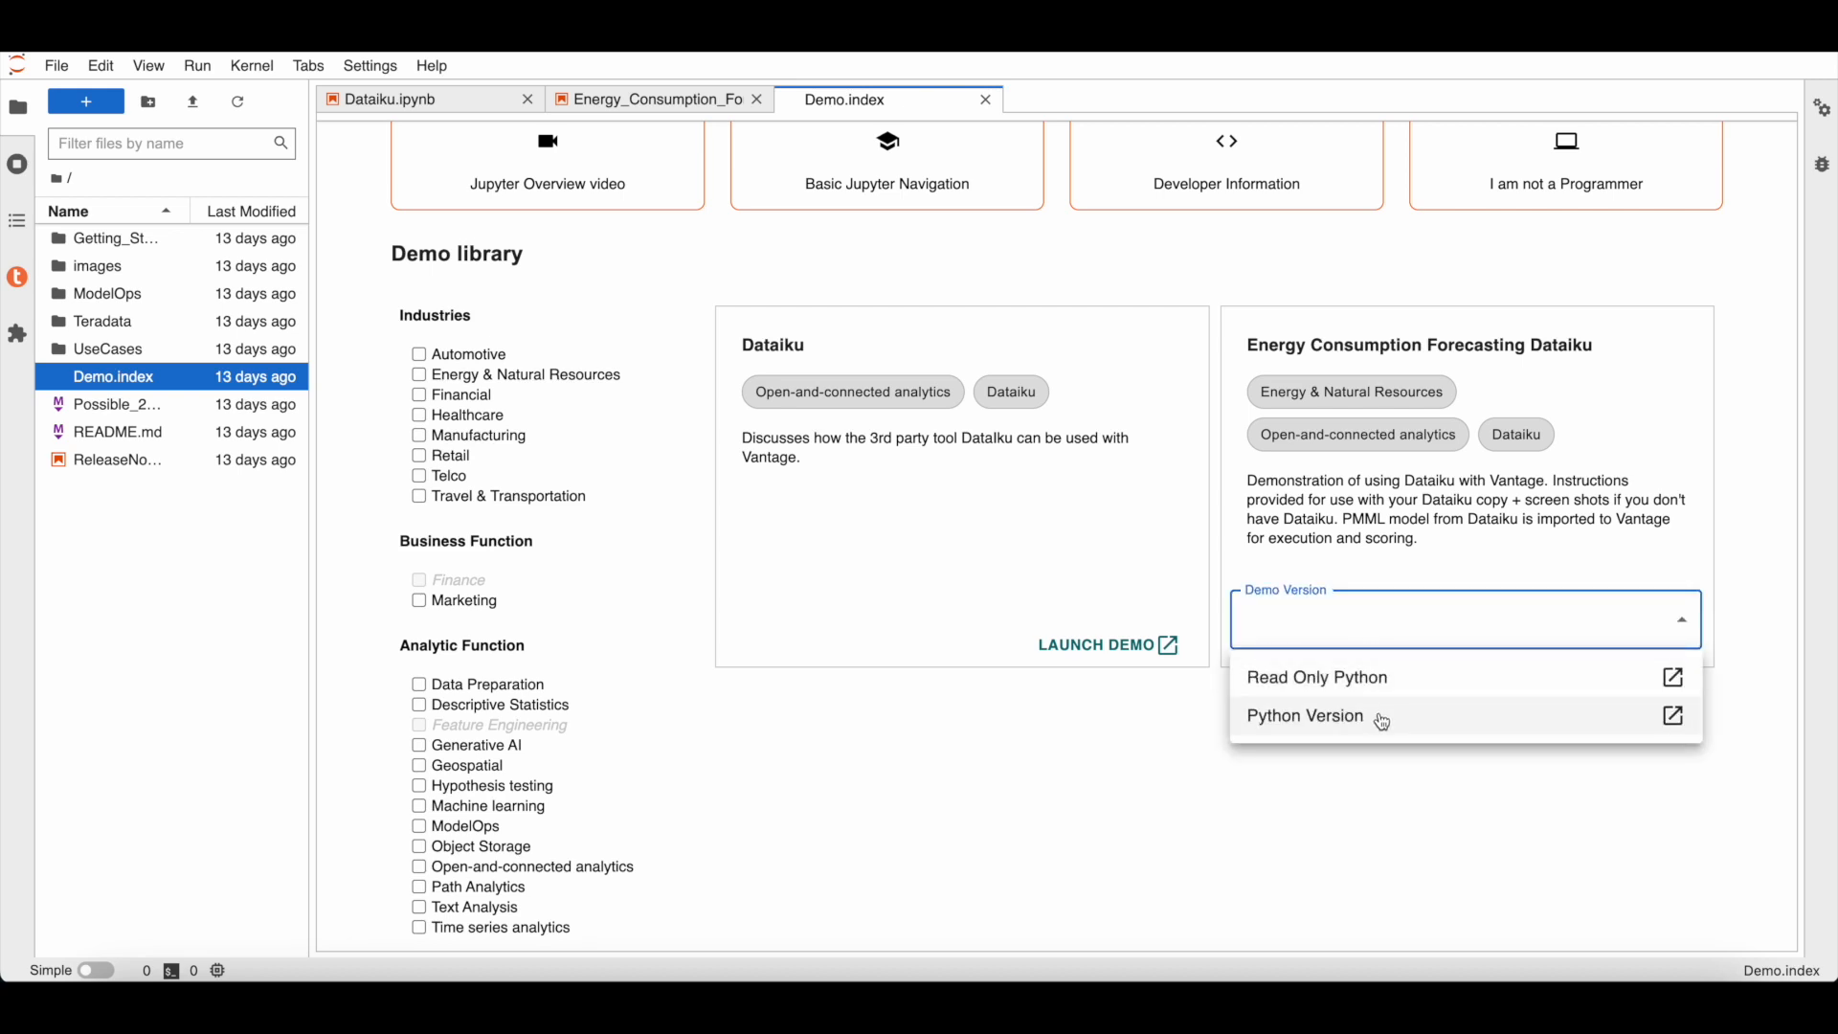
left_click(1303, 714)
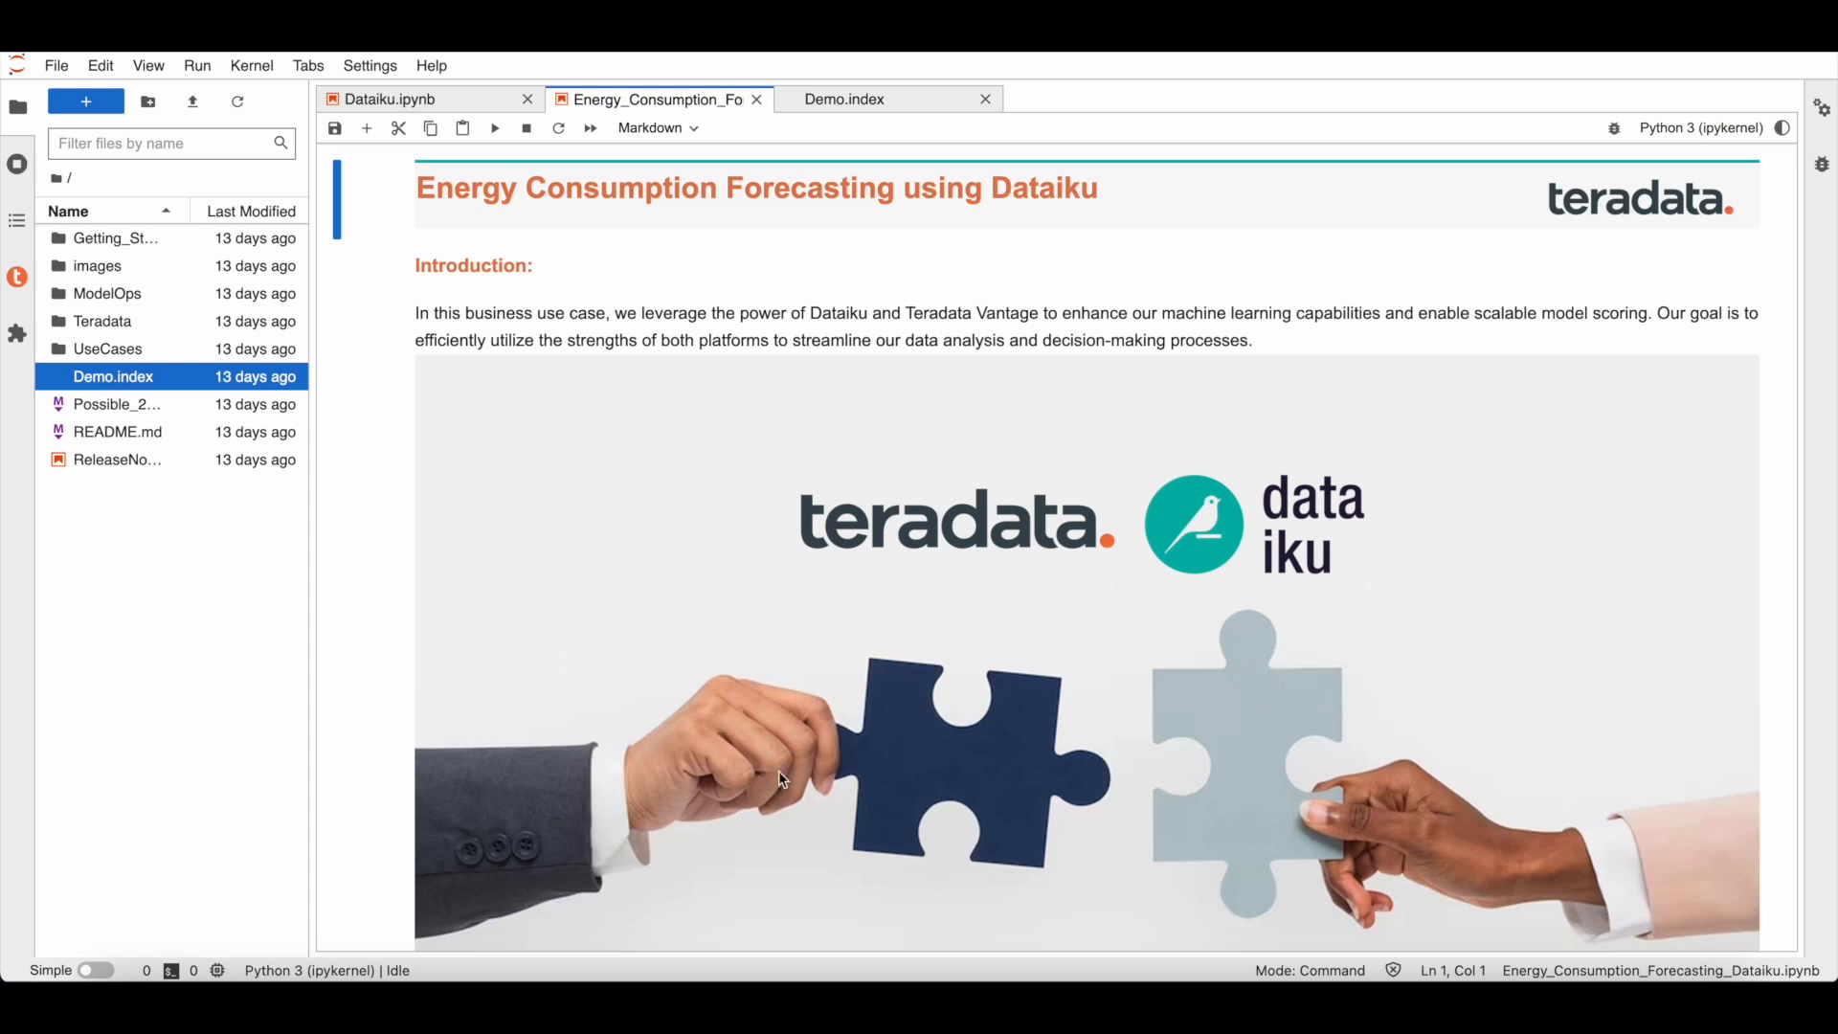
mouse_move(350, 621)
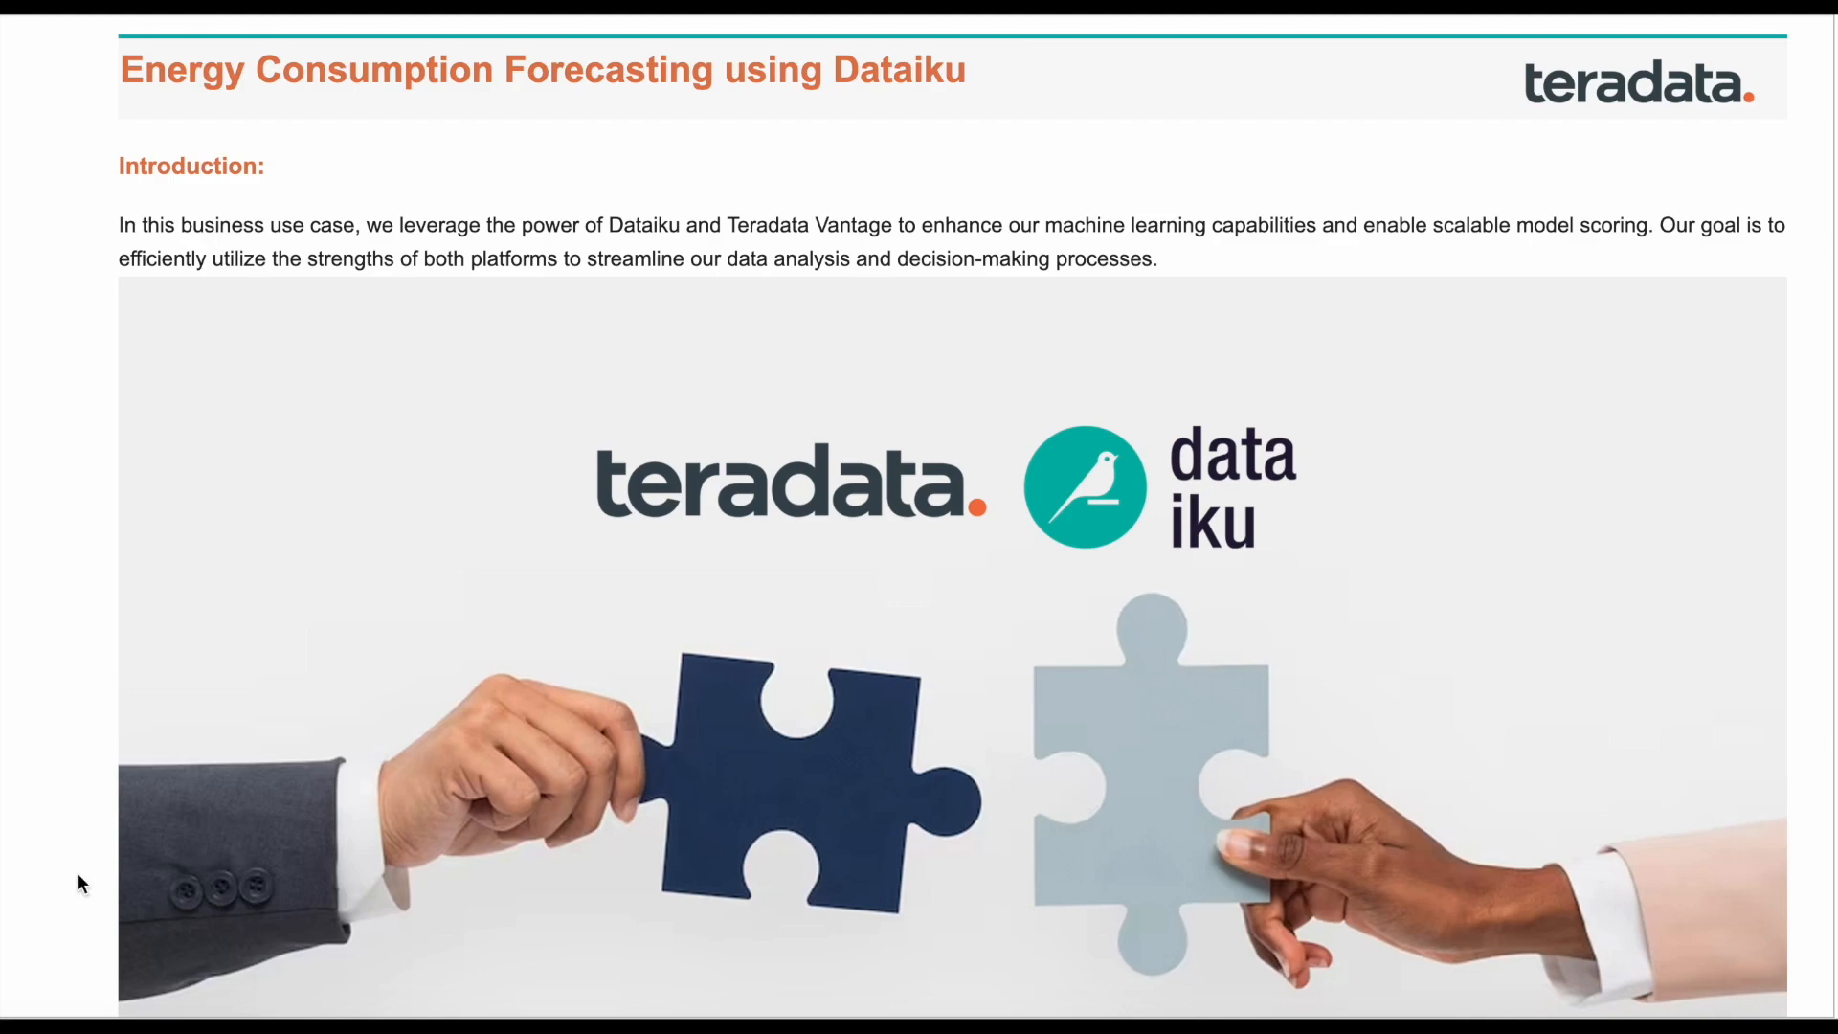
scroll("down", 3)
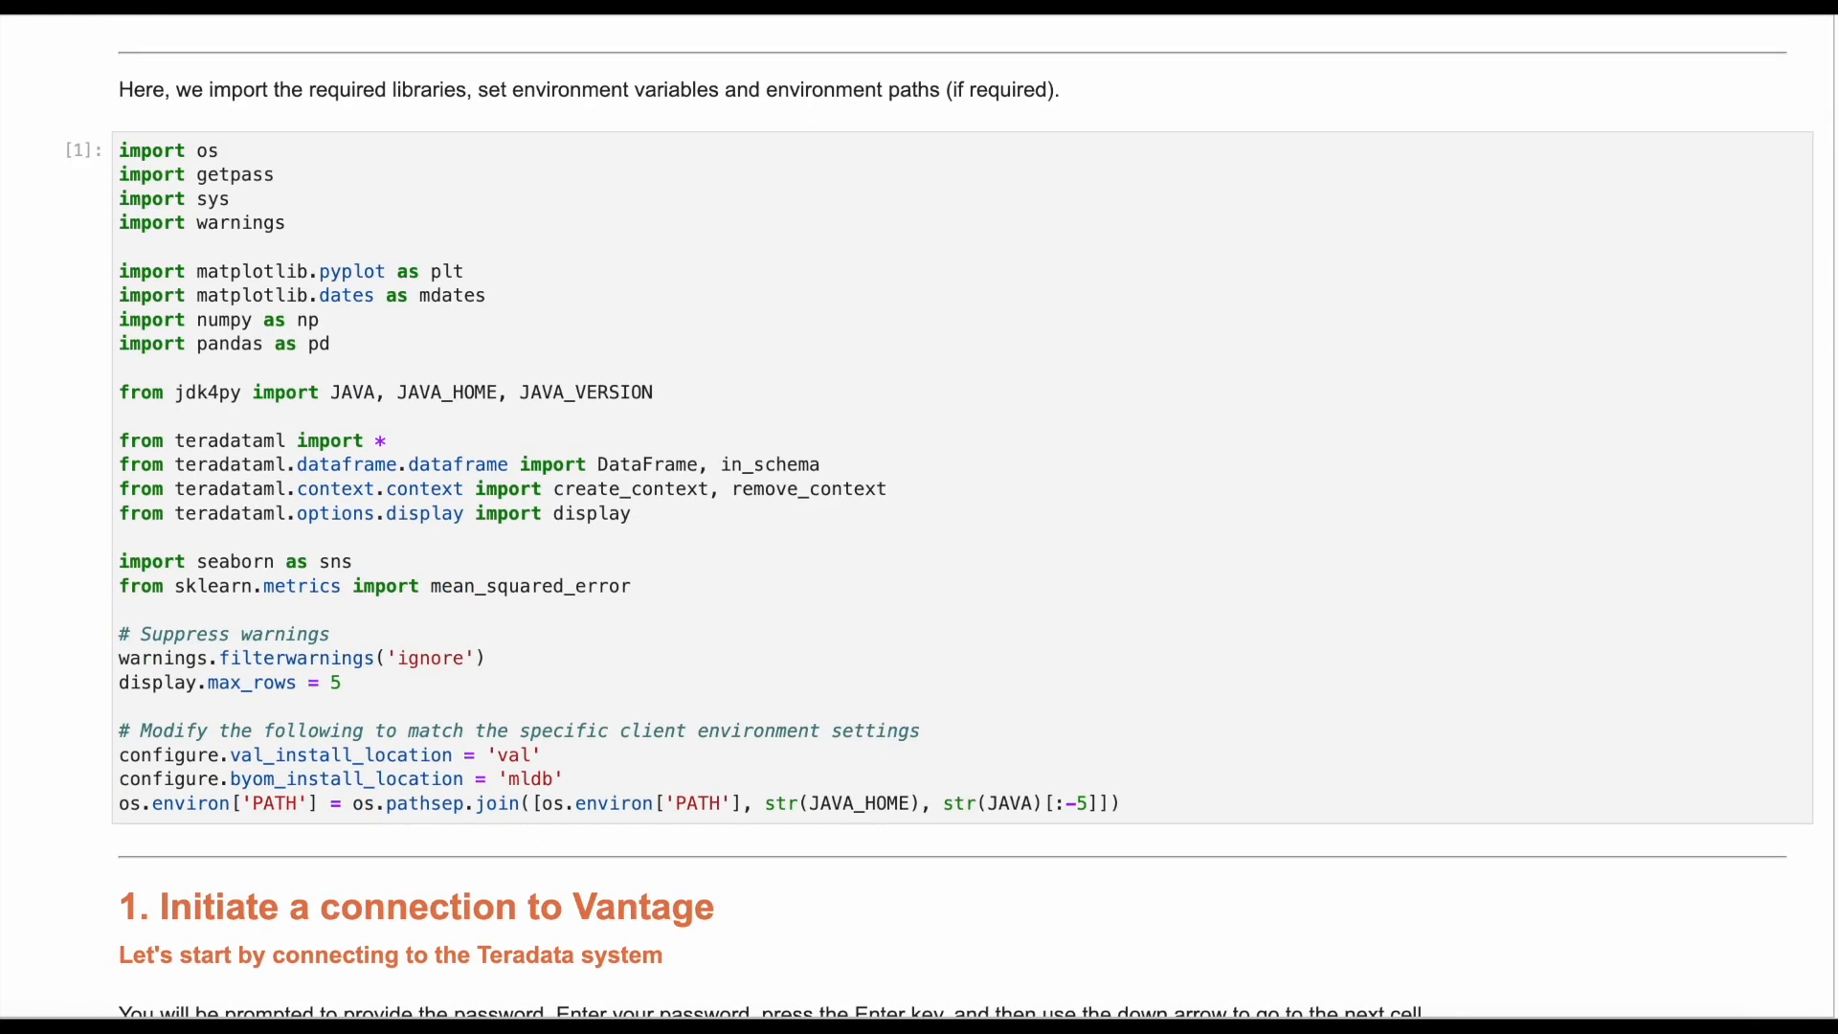
Scroll past the import and Vantage connection cells to the 2. Dataiku flow section.
scroll("down", 3)
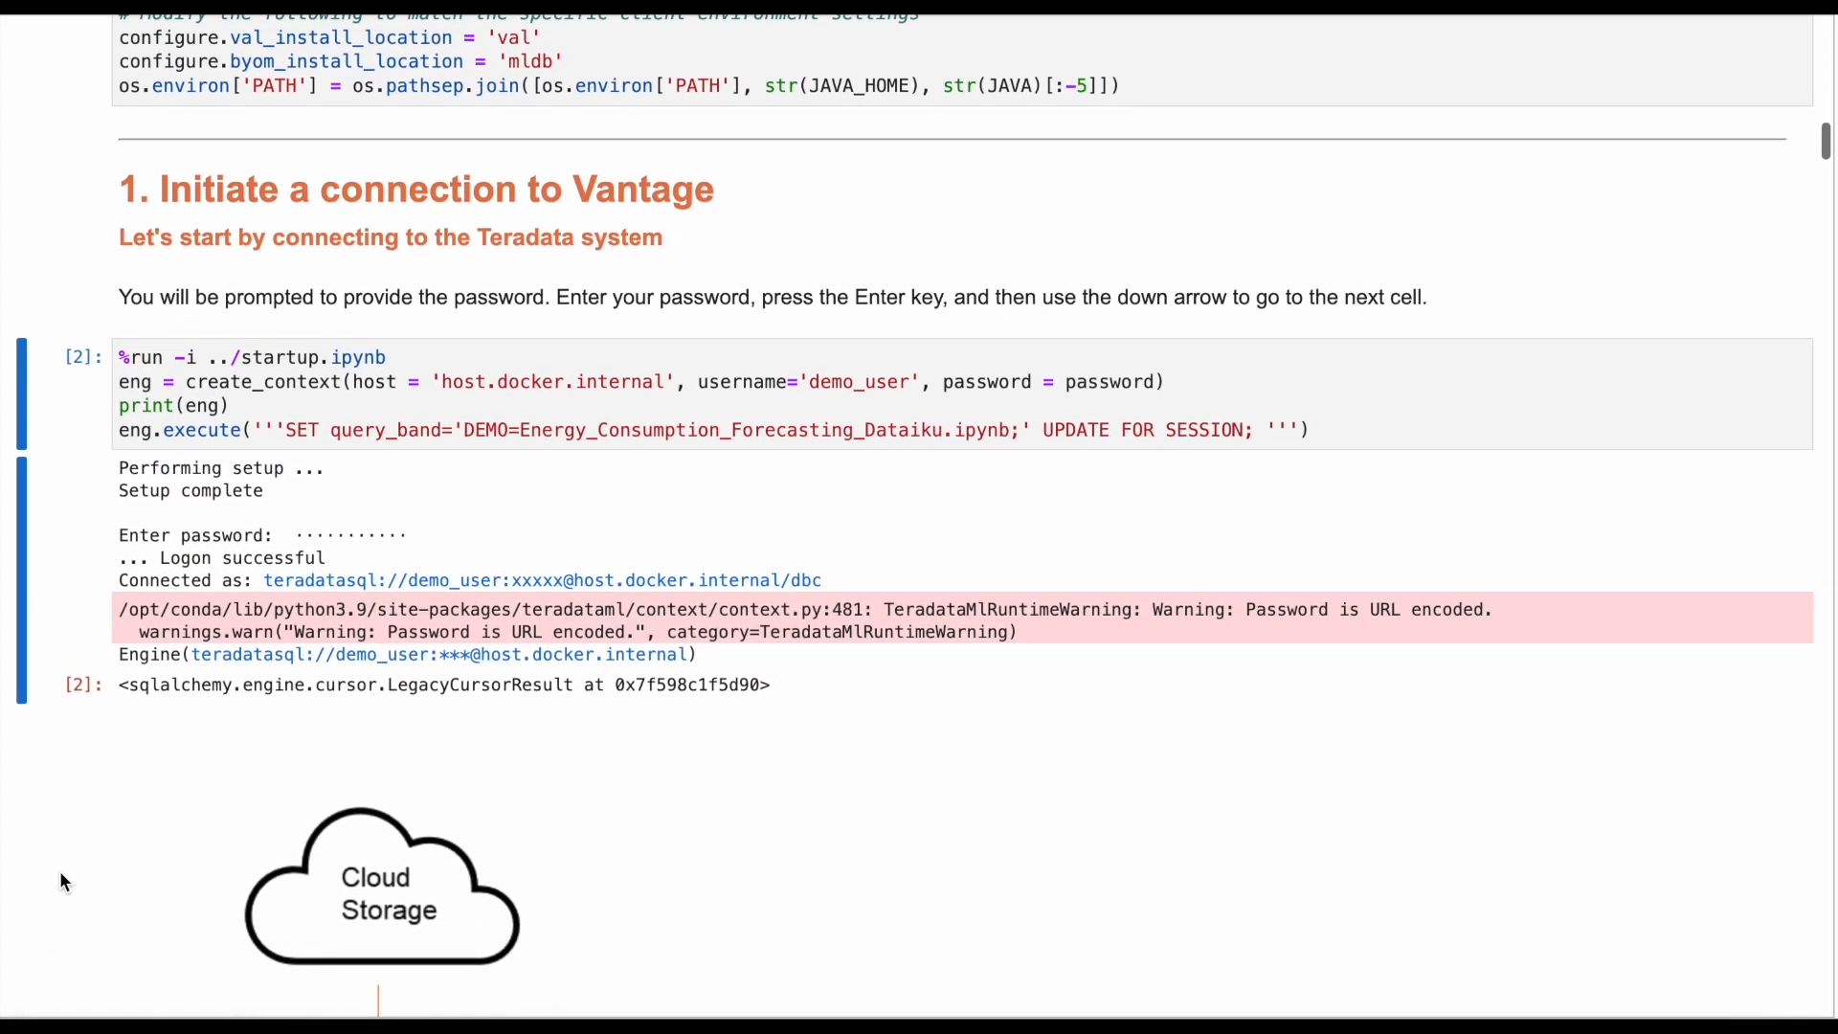
scroll("down", 3)
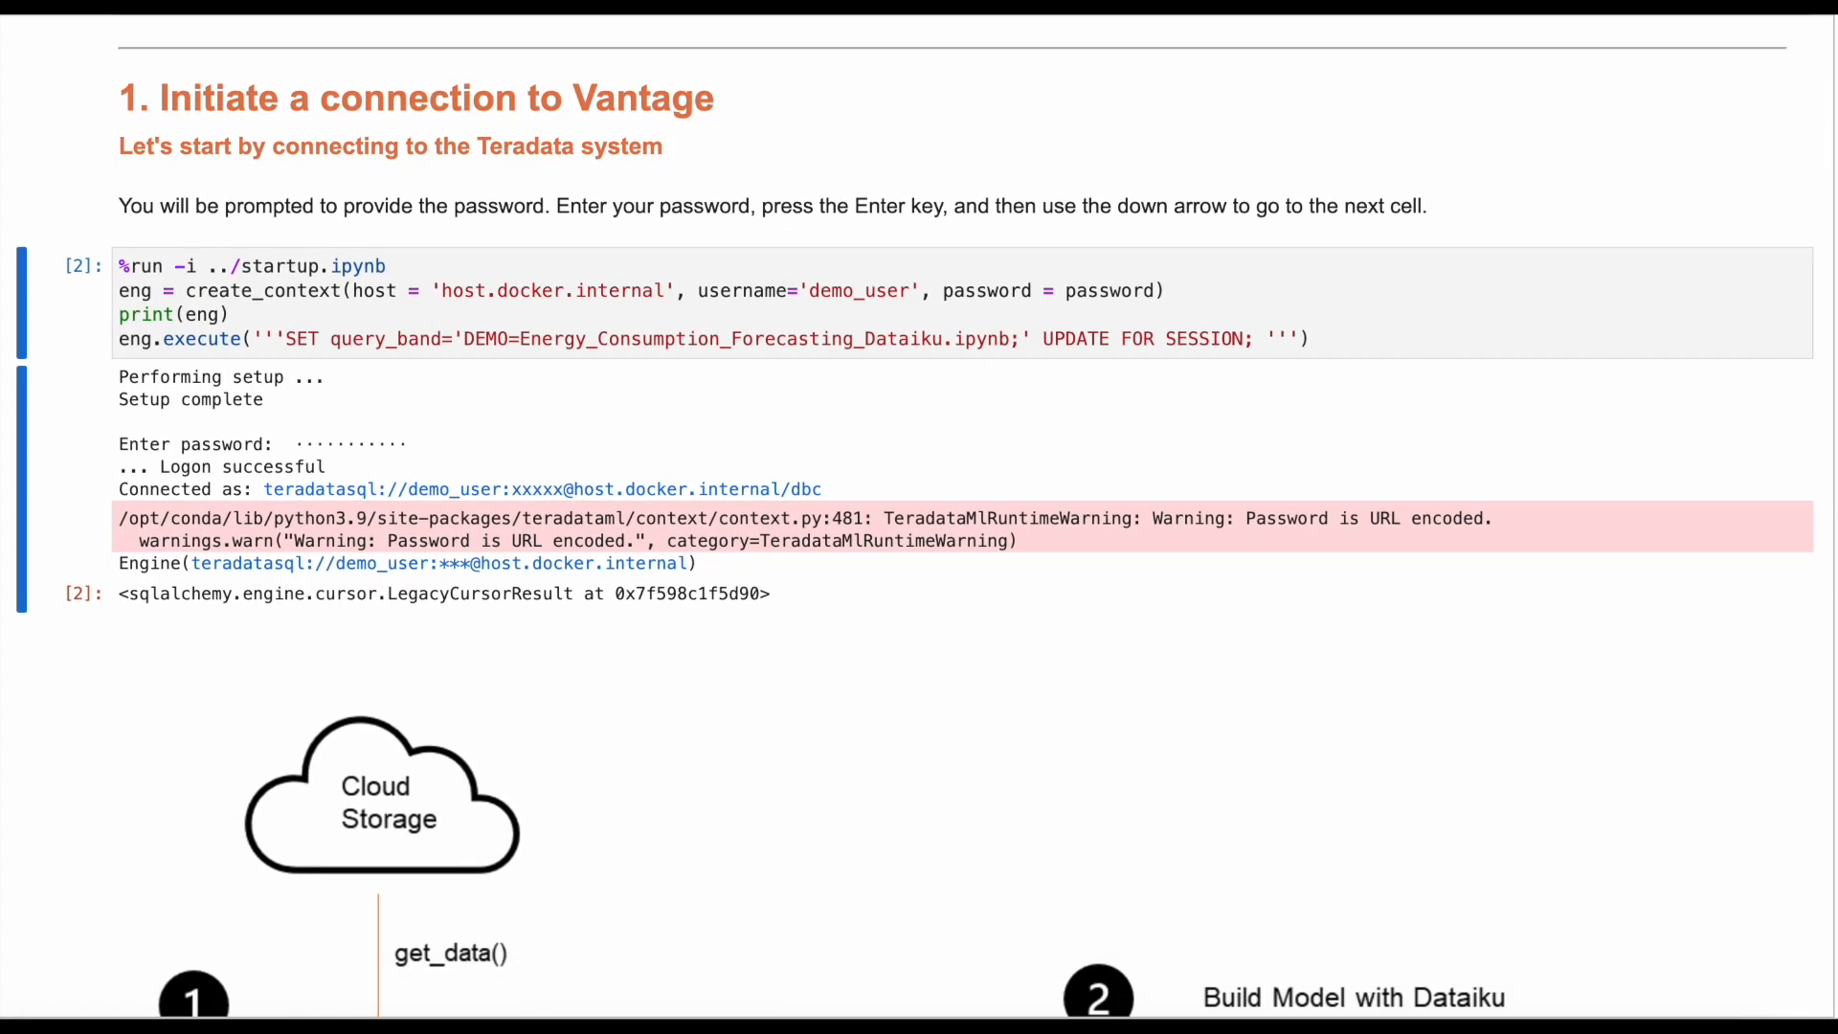
scroll("down", 3)
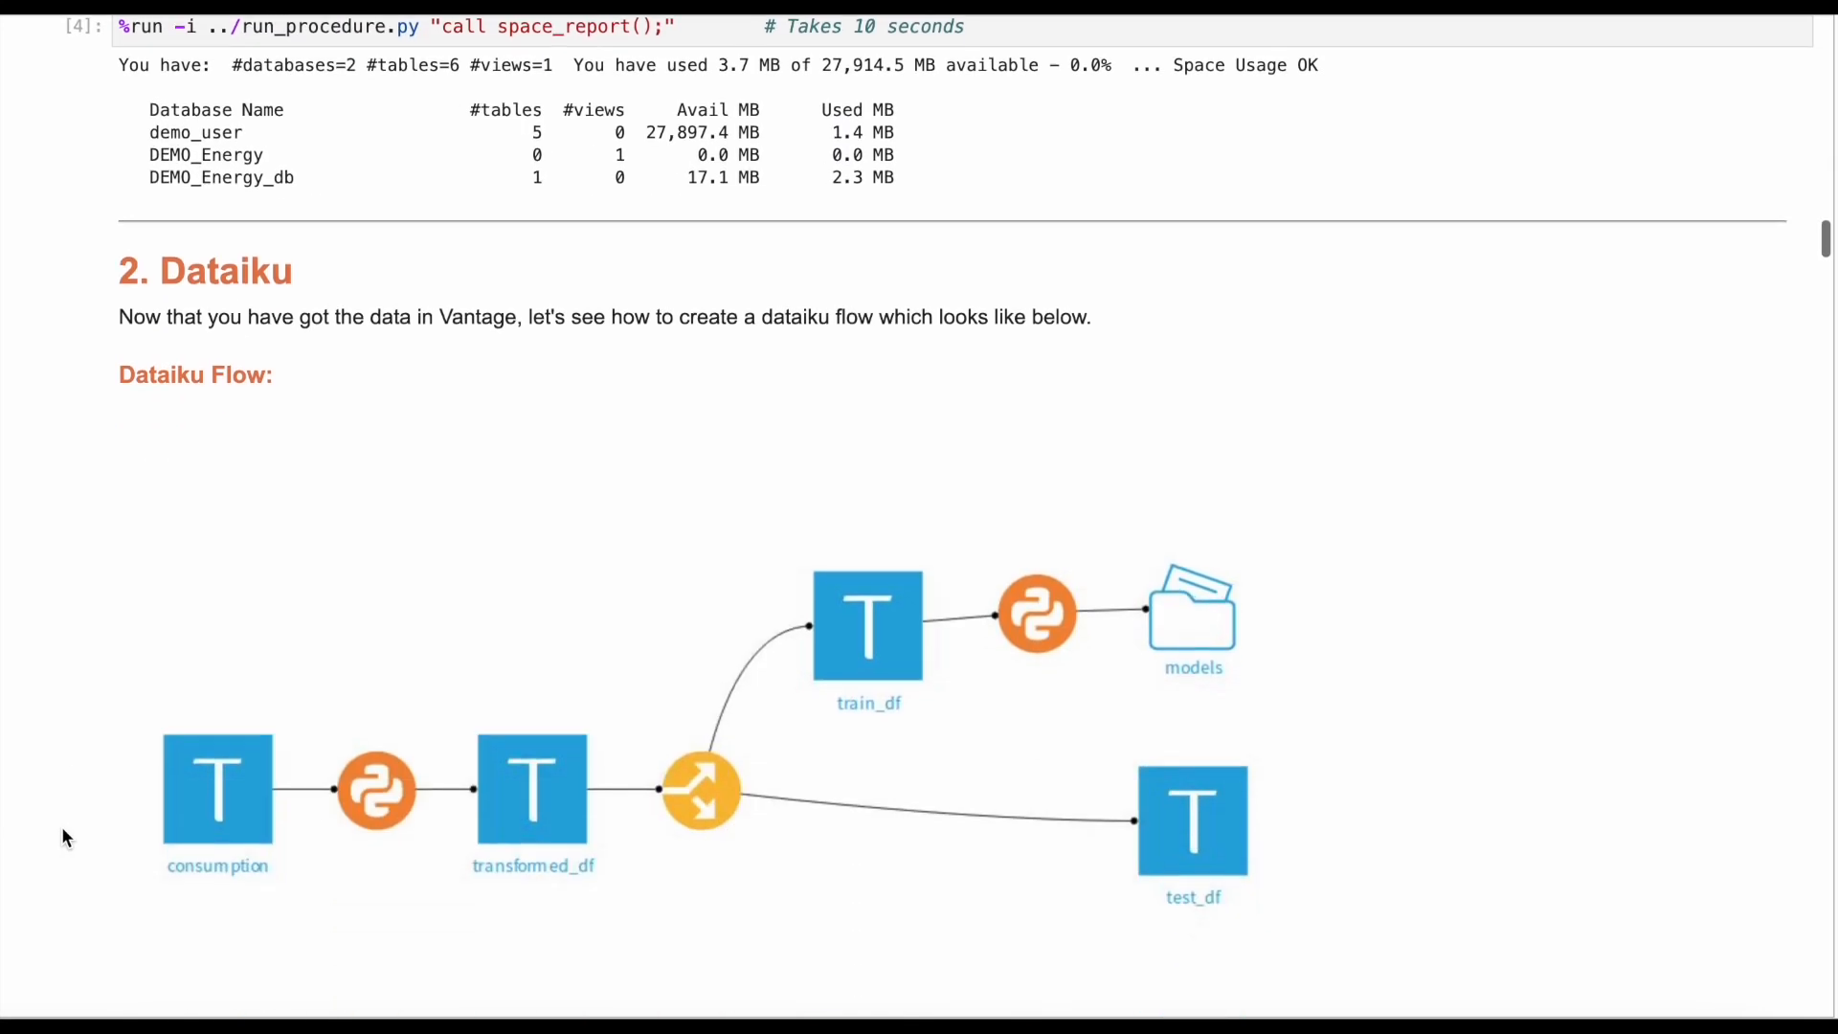
Scroll through the dataset and Python recipe instructions to 3. Model Scoring and Evaluation.
scroll("down", 3)
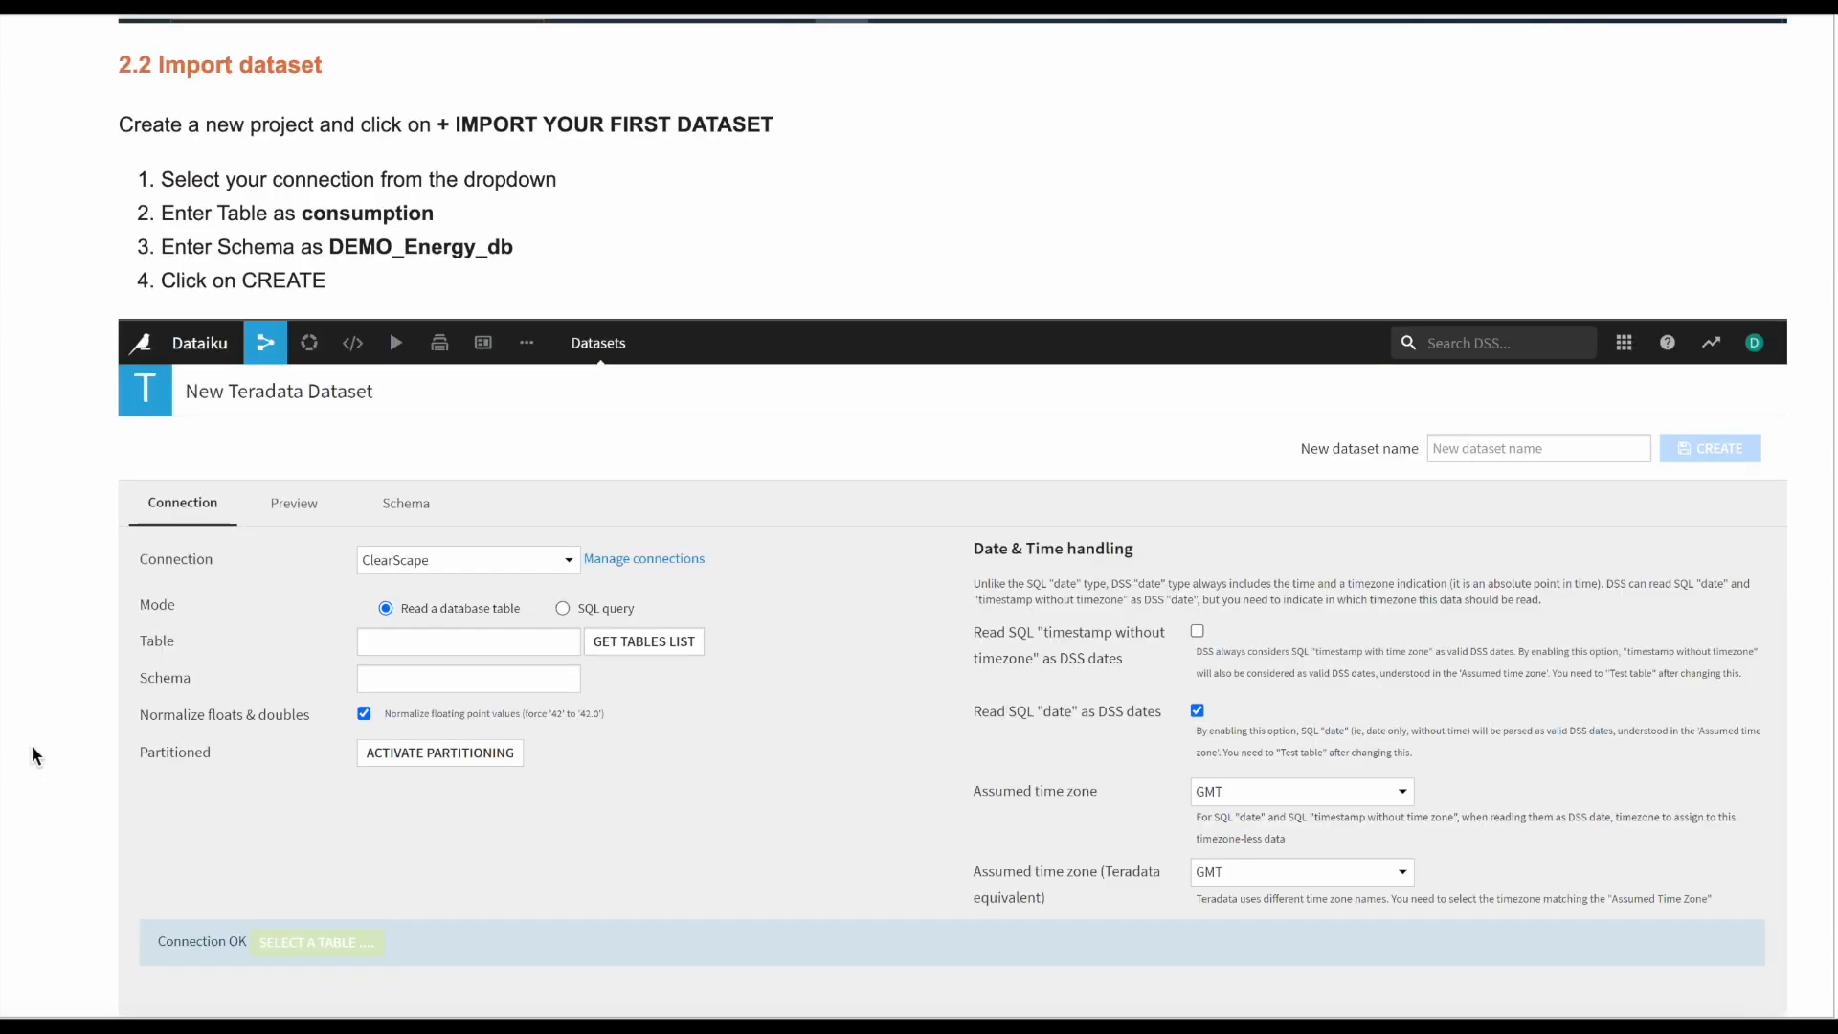
scroll("down", 3)
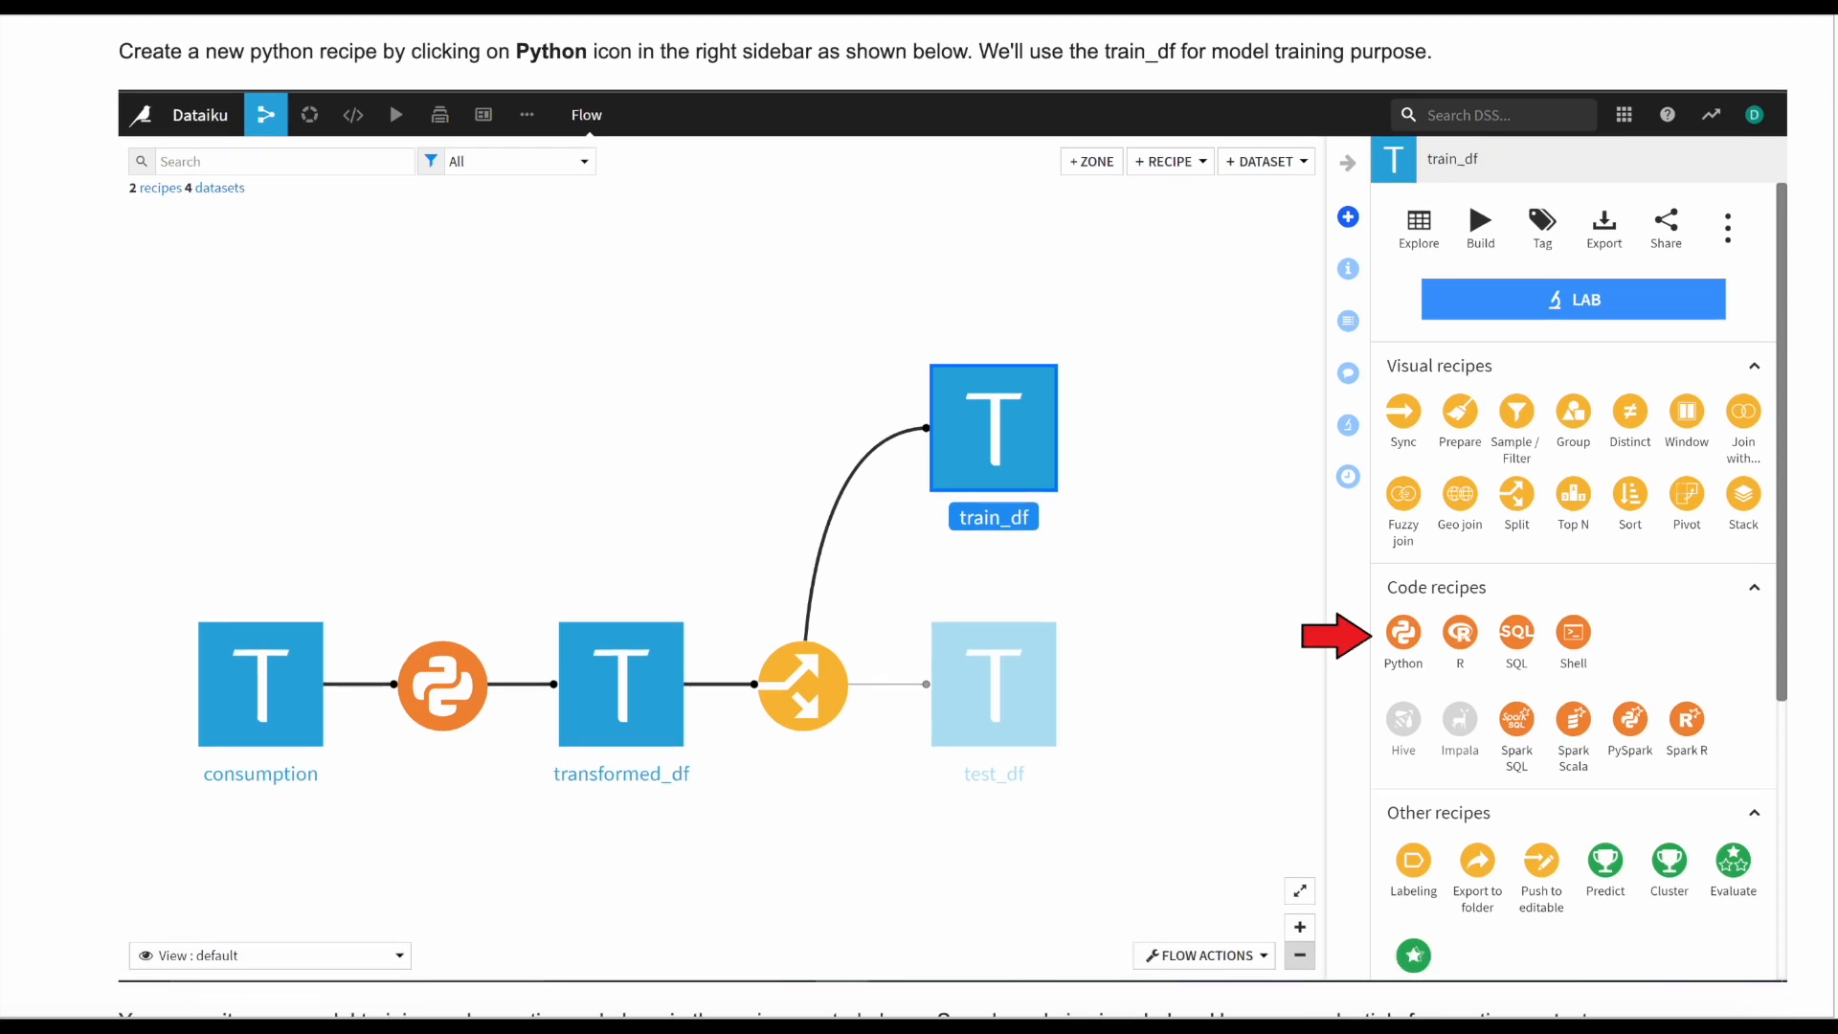
scroll("down", 3)
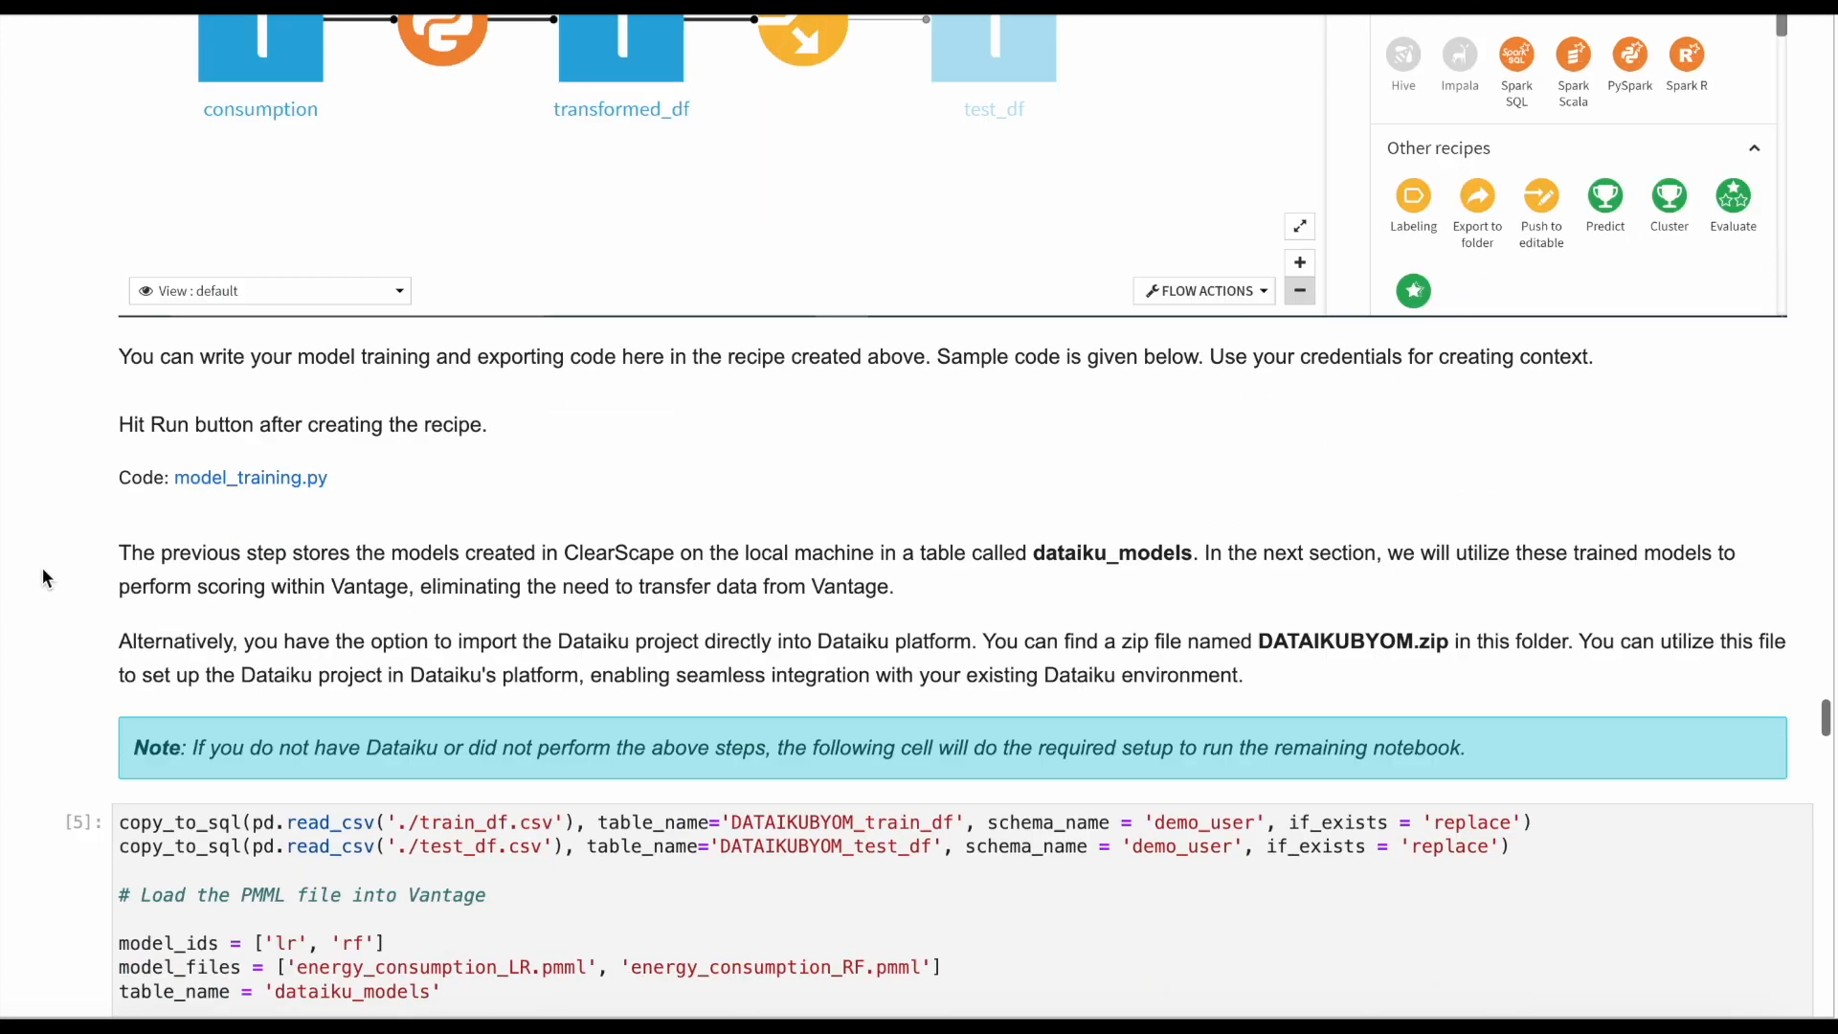
scroll("down", 3)
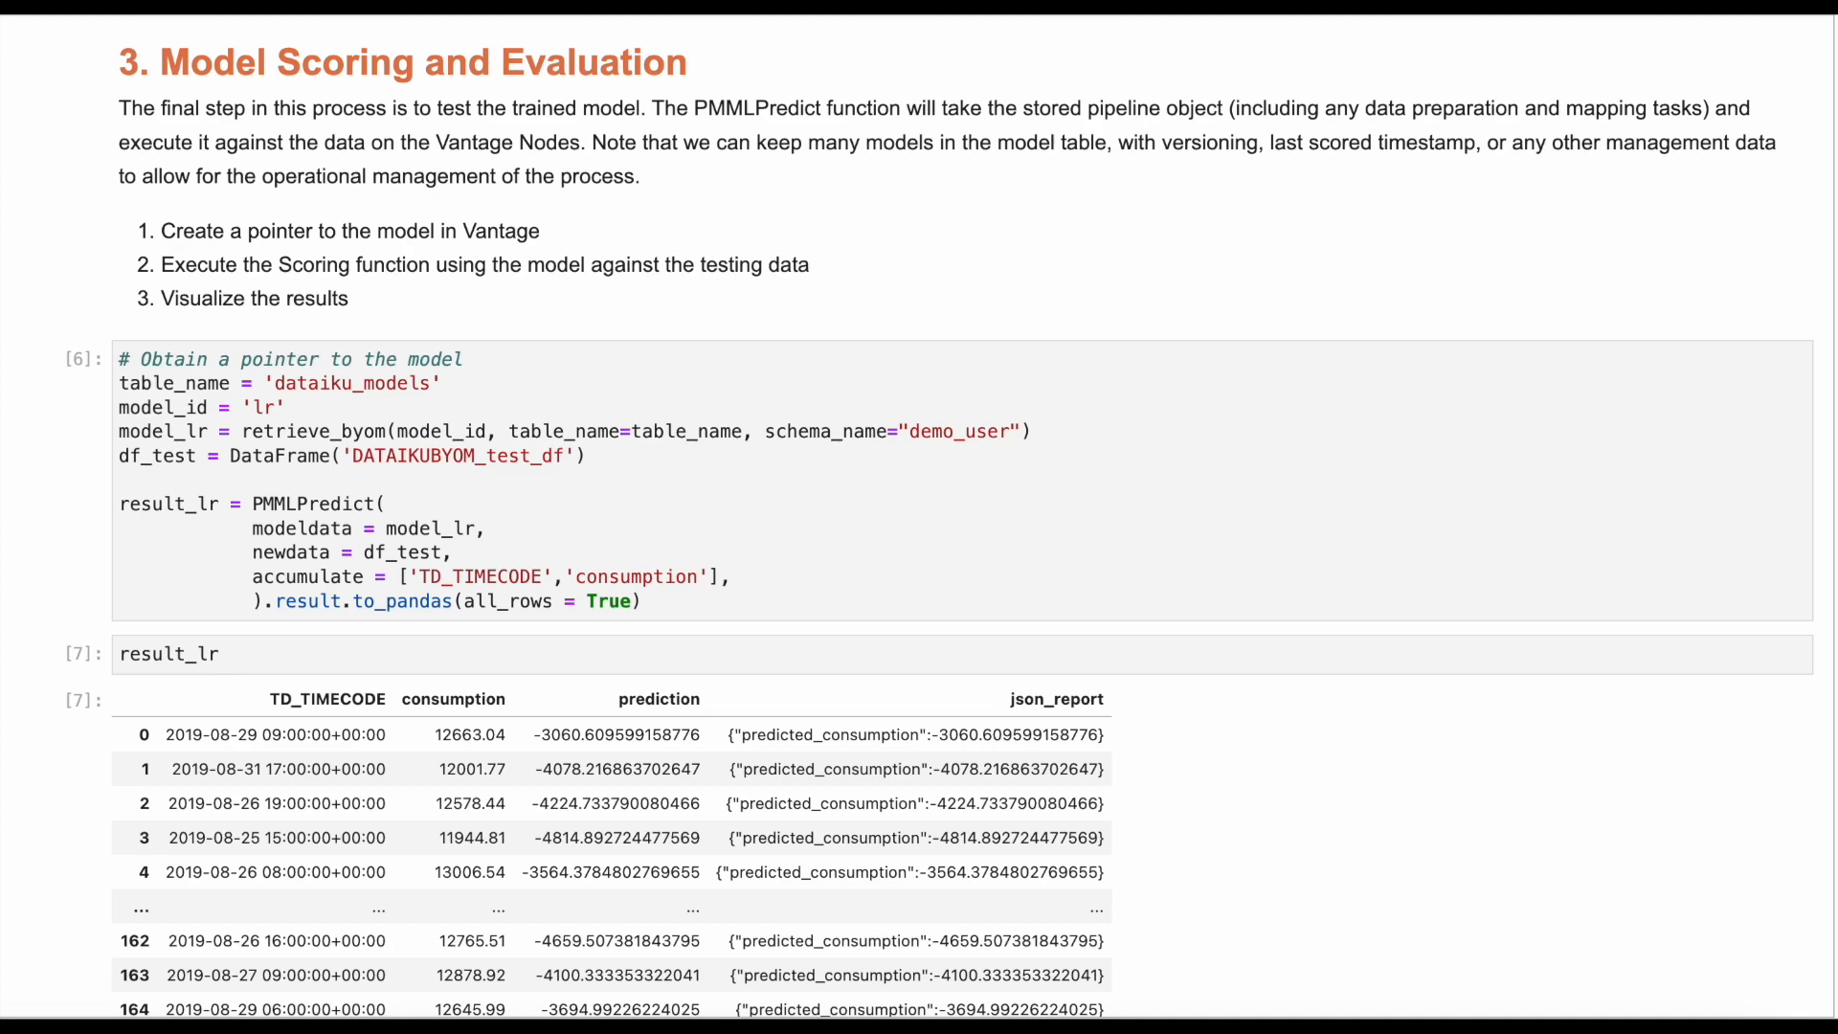
Scroll past the result tables to the two Energy Consumption Prediction charts with RMS errors.
scroll("down", 3)
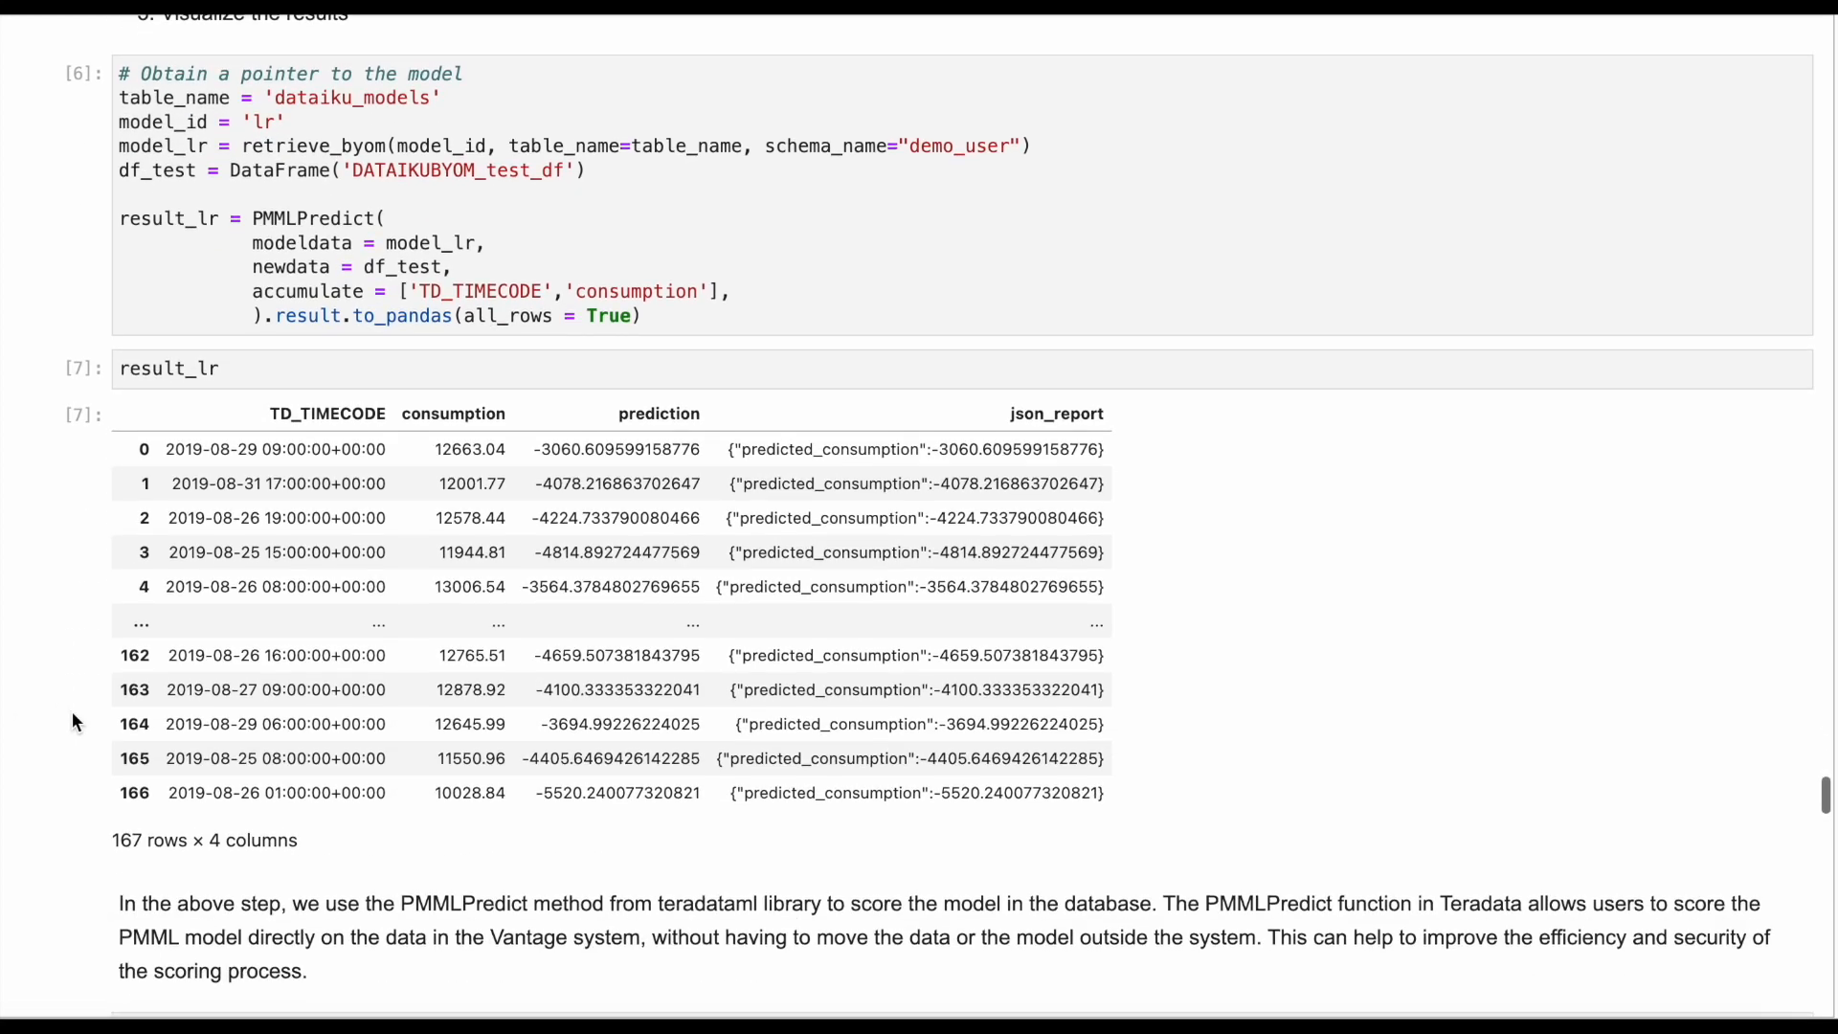
scroll("down", 3)
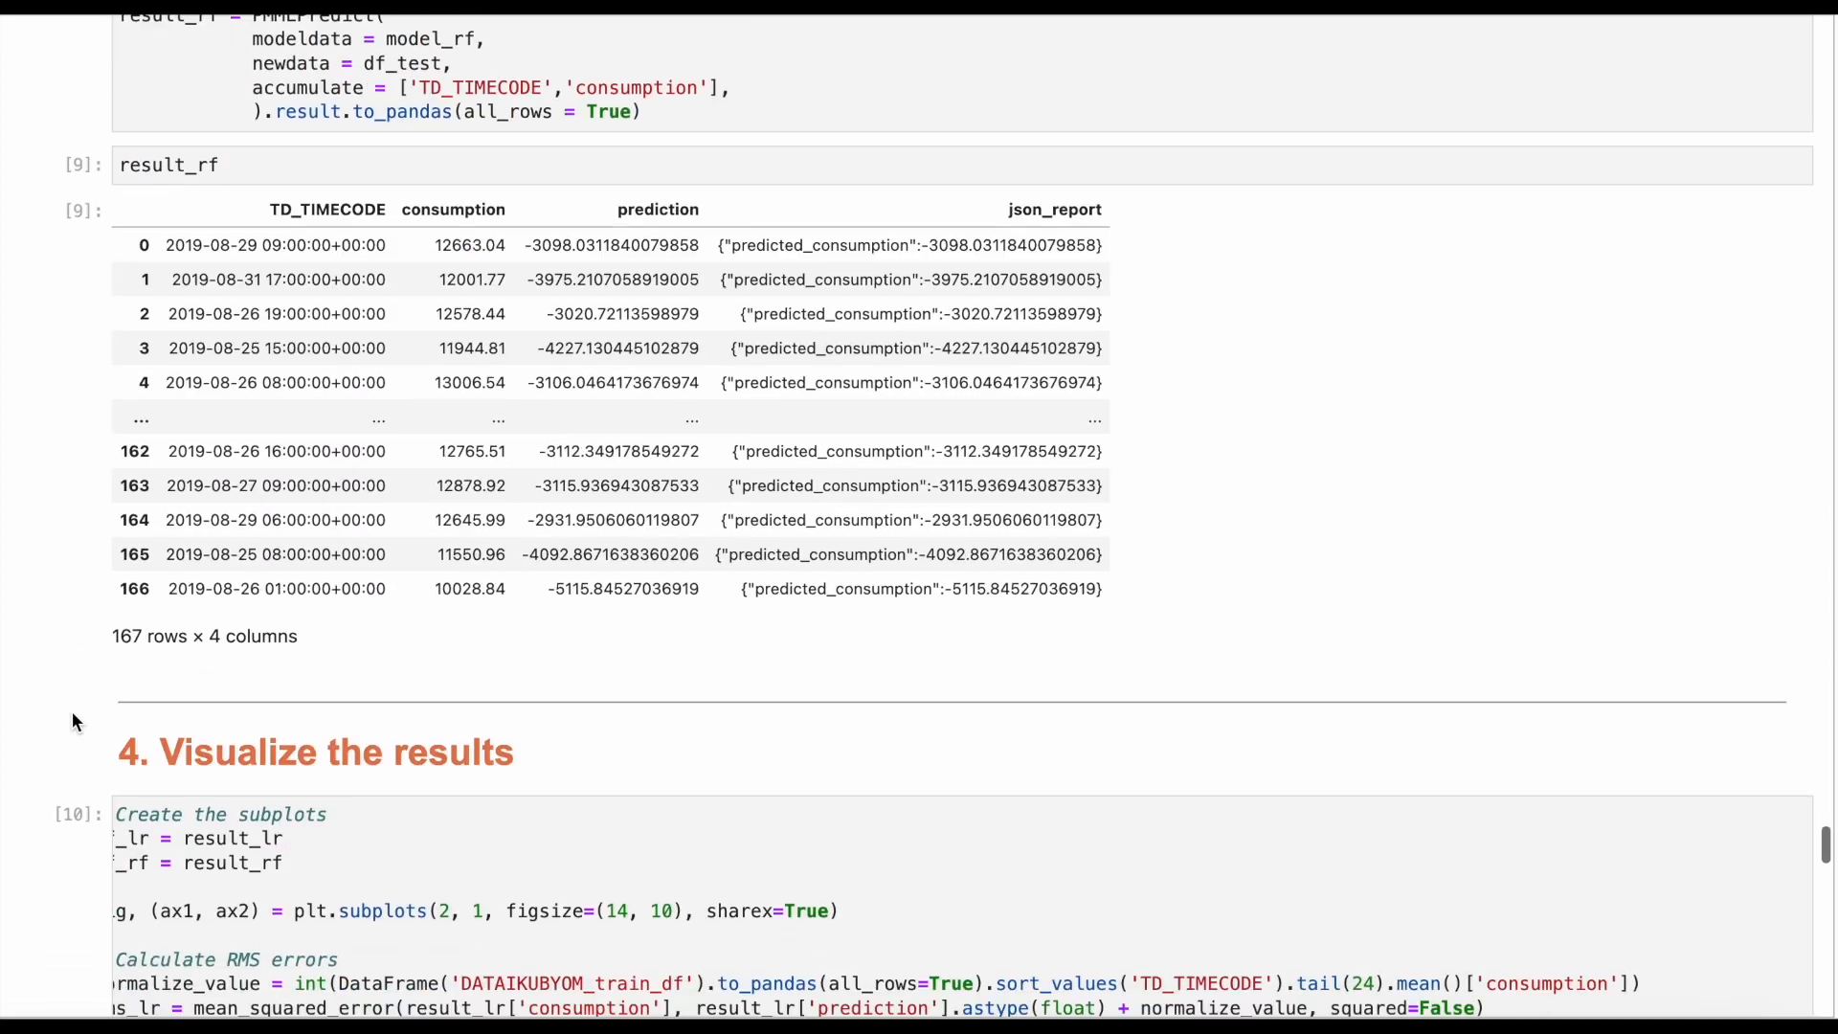
scroll("down", 3)
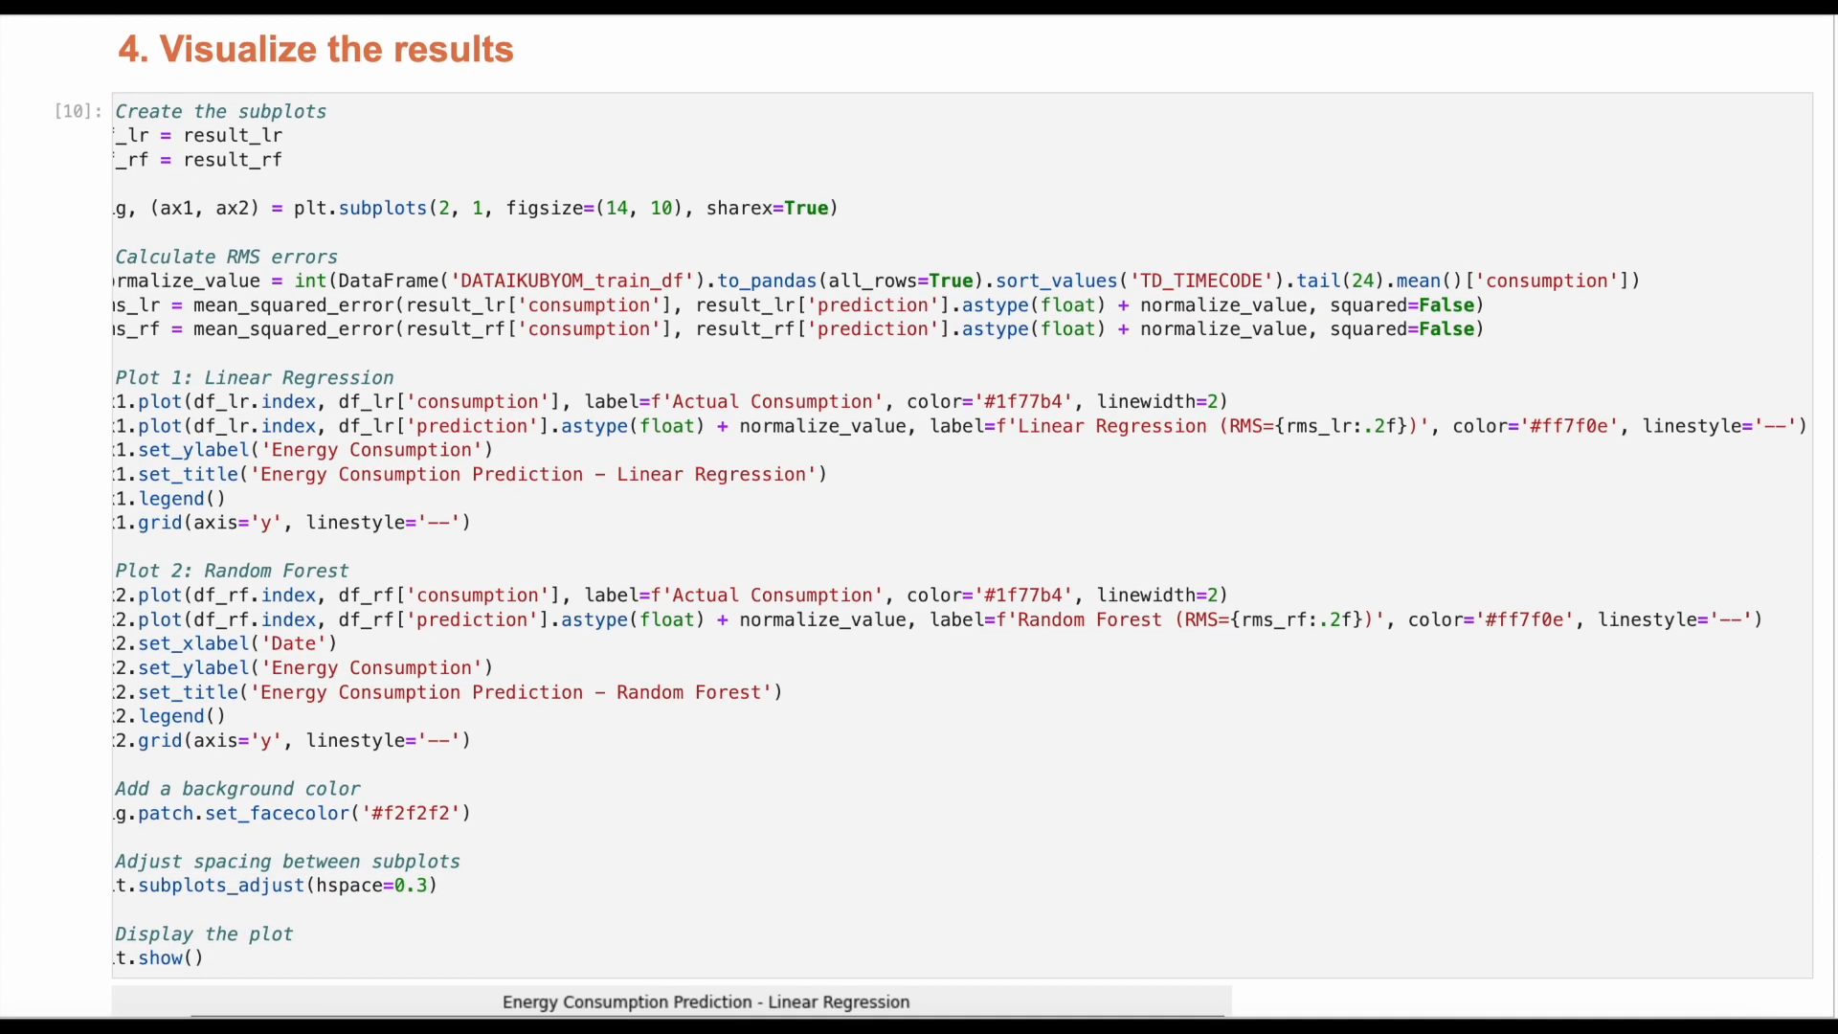
scroll("down", 3)
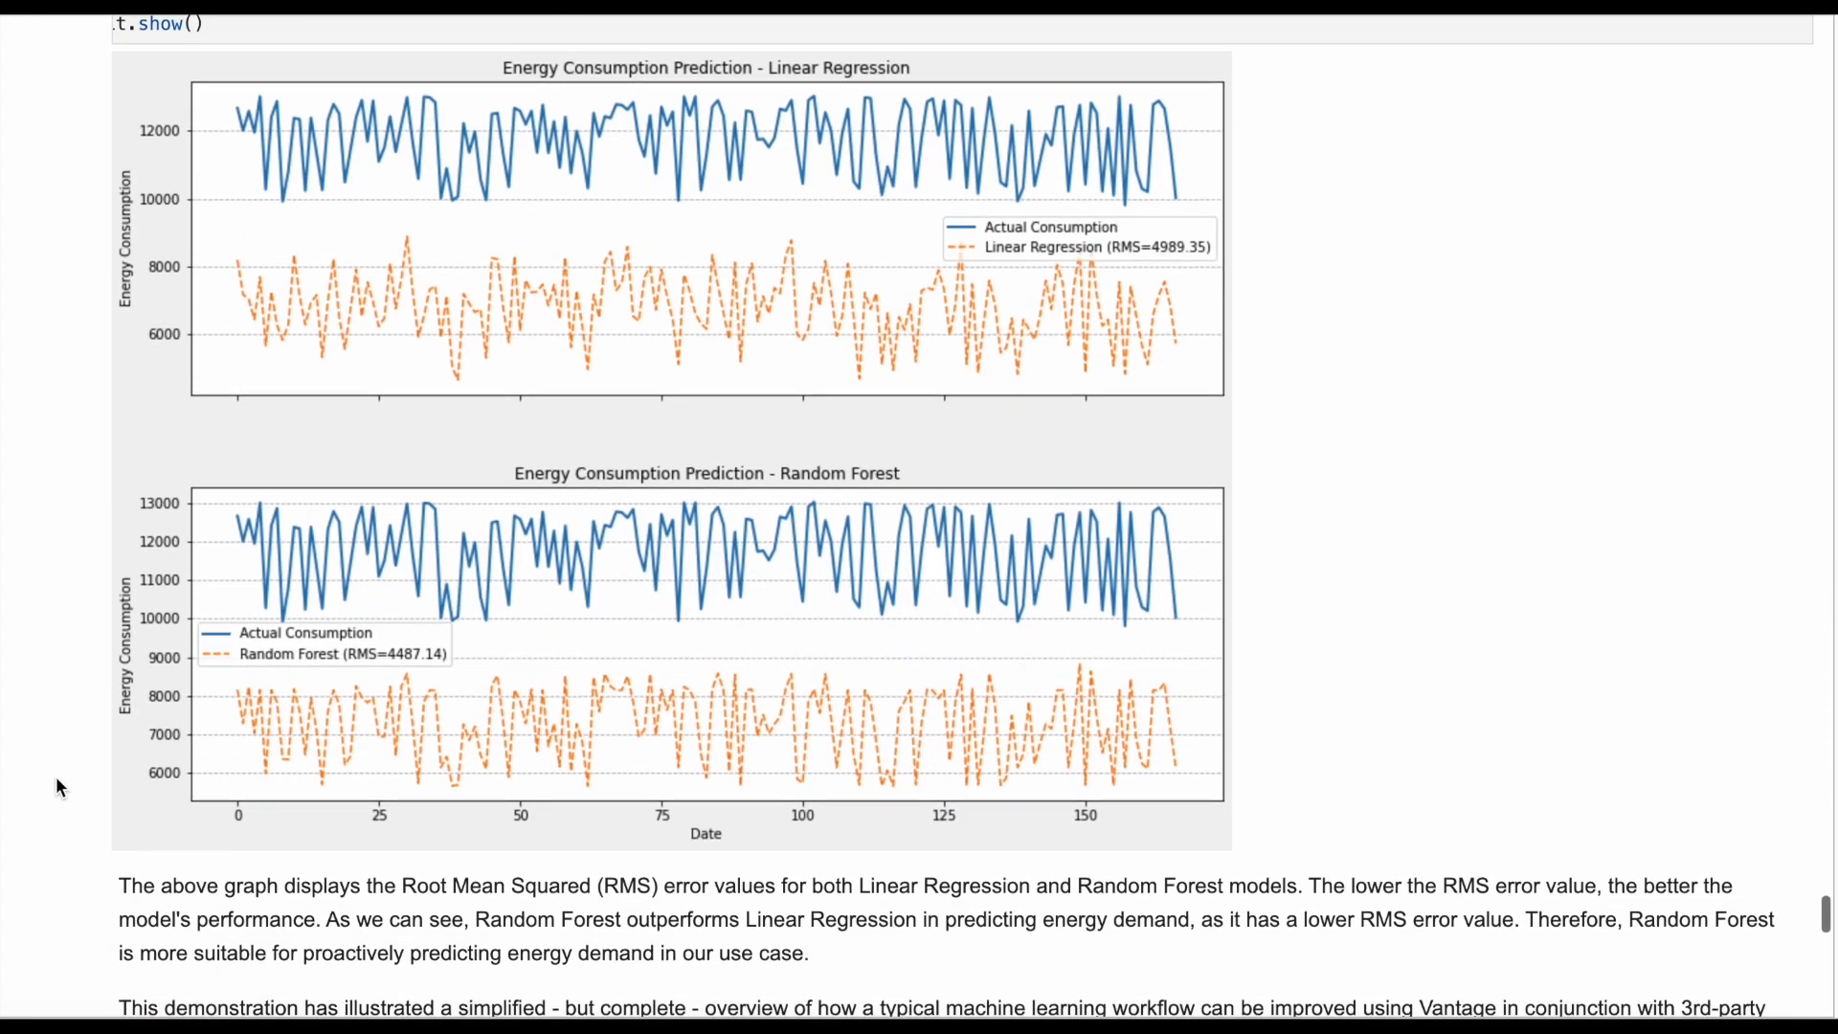